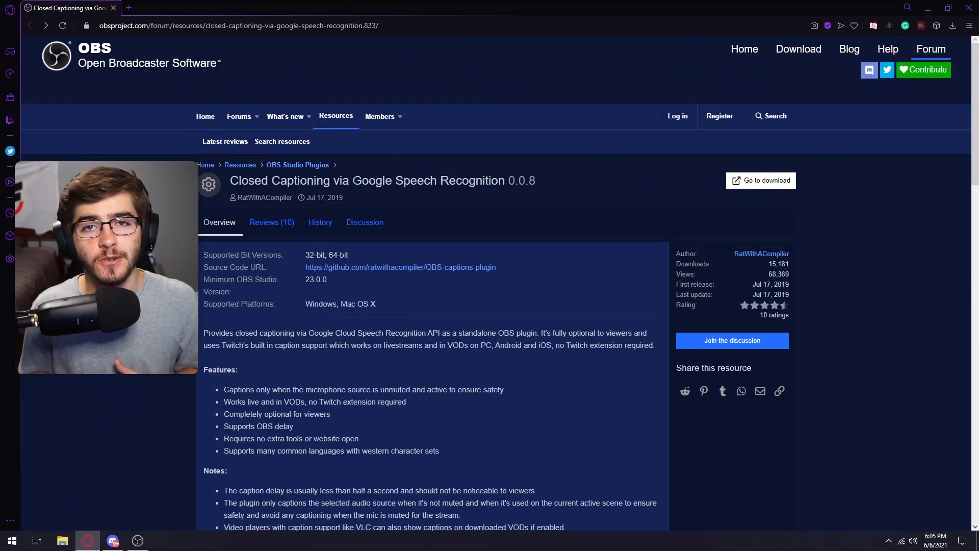
Reach the captions plugin 0.19 Beta releases page and scroll to its Windows zip asset.
{"action": "double_click", "coordinate": [365, 180]}
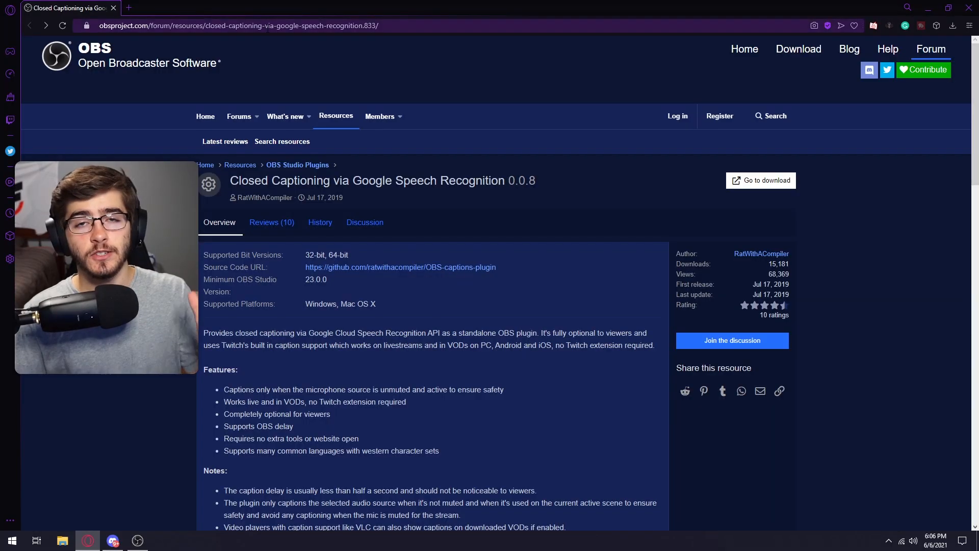
{"action": "mouse_move", "coordinate": [760, 180]}
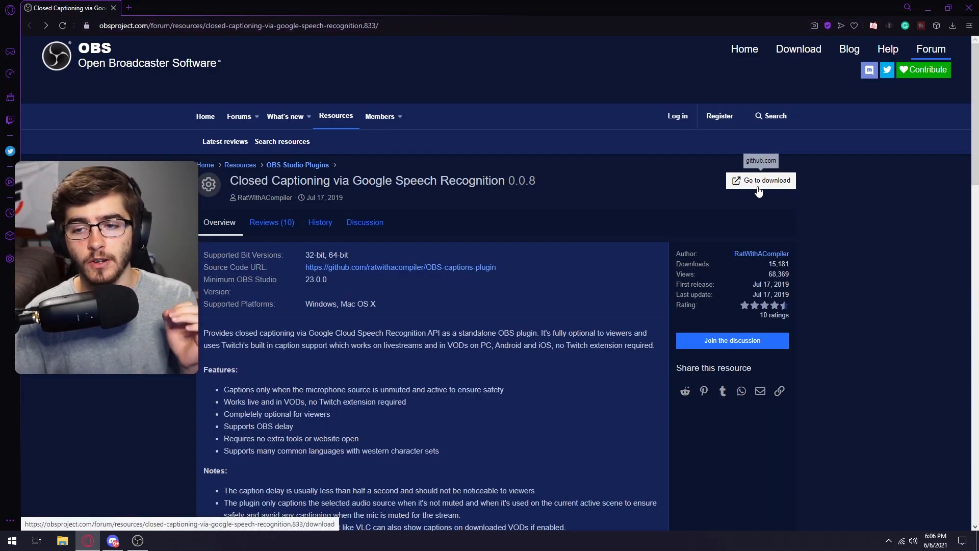
{"action": "left_click", "coordinate": [764, 180]}
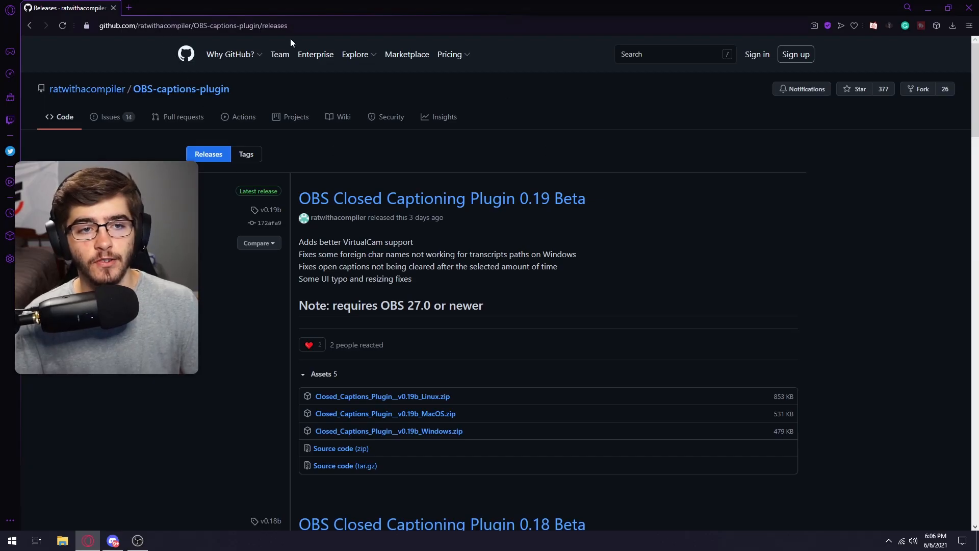
{"action": "scroll", "scroll_direction": "down", "scroll_amount": 3}
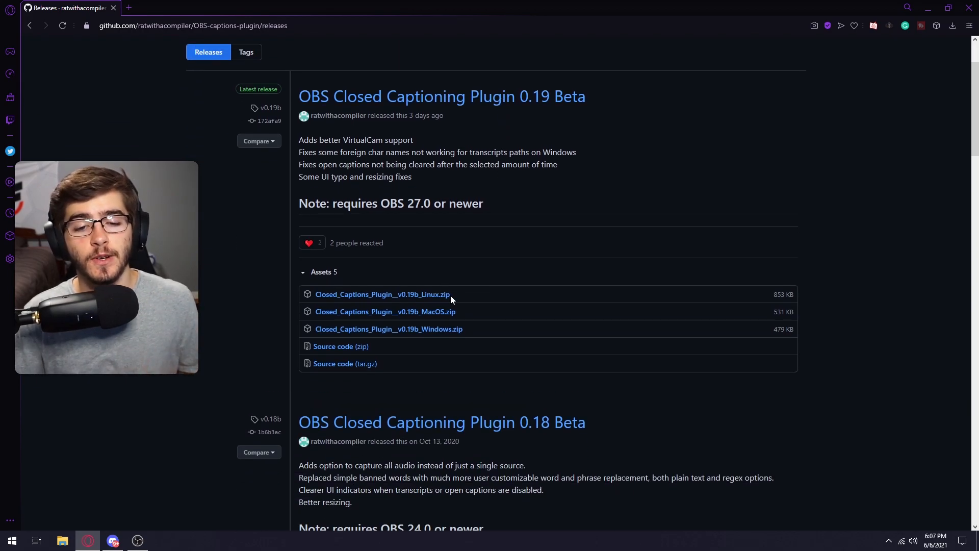
{"action": "mouse_move", "coordinate": [489, 335]}
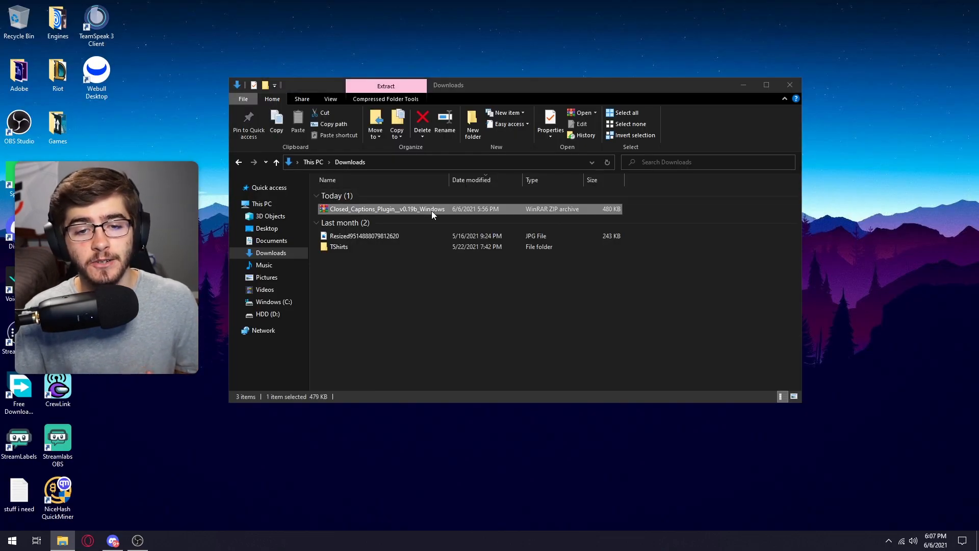
Open the Closed_Captions_Plugin__v0.19b_Windows zip from Downloads in WinRAR.
{"action": "double_click", "coordinate": [384, 208]}
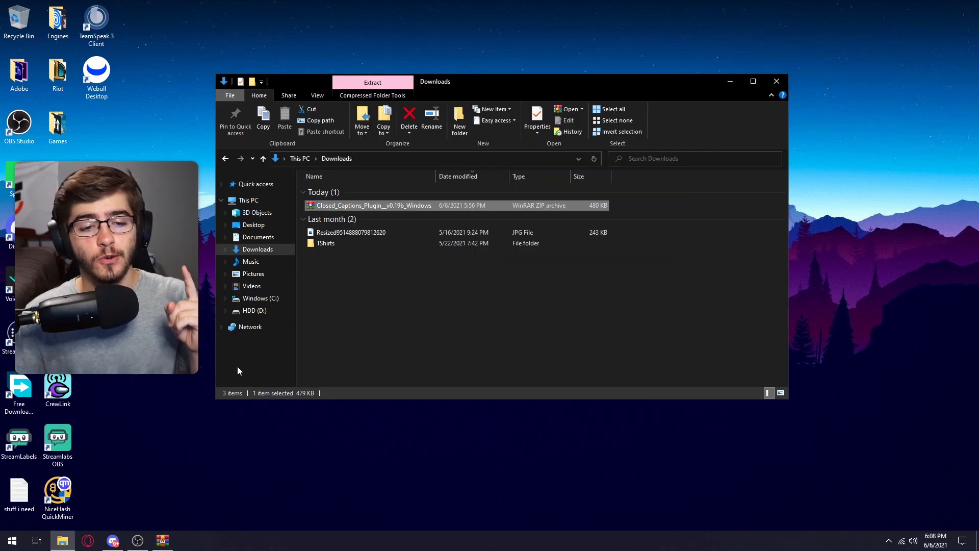
Browse to C:\Program Files\obs-studio as the install destination.
{"action": "left_click", "coordinate": [259, 298]}
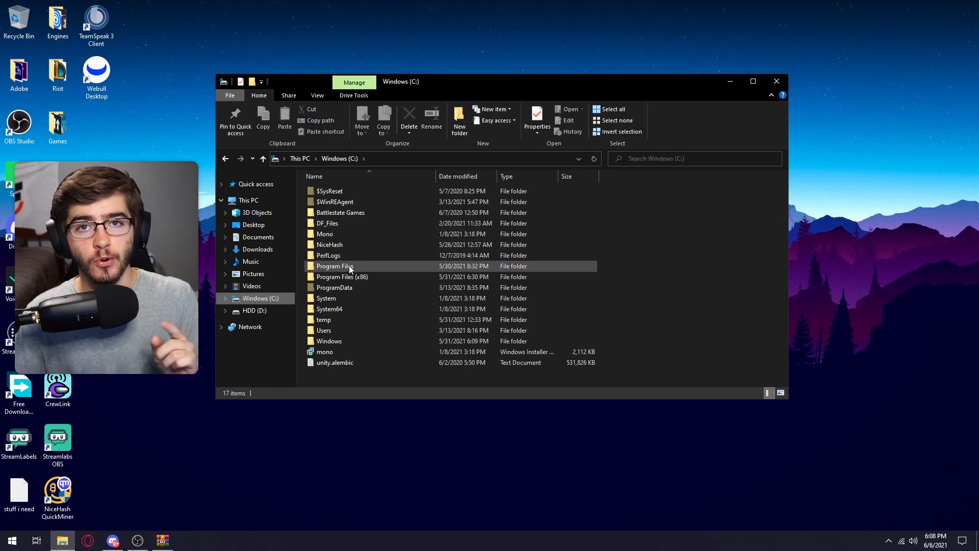
{"action": "double_click", "coordinate": [335, 266]}
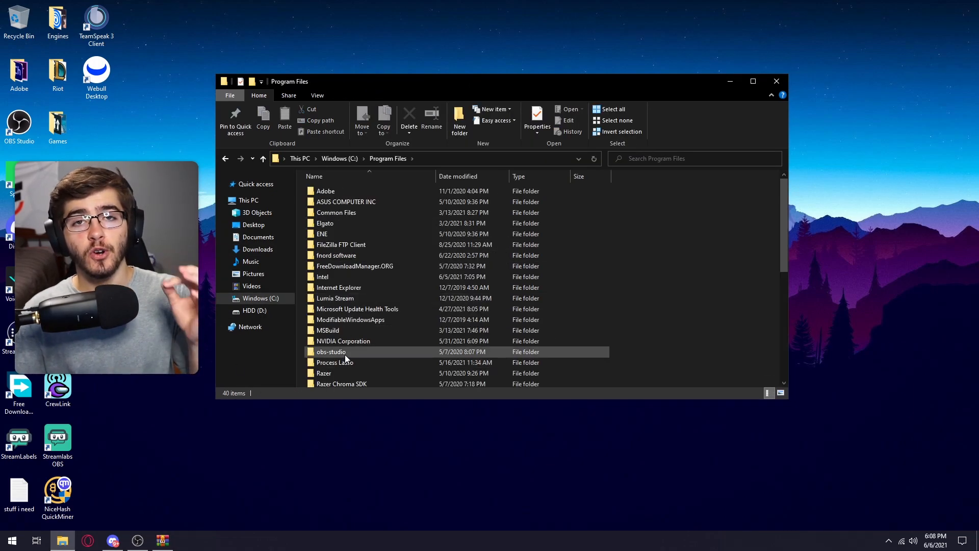
{"action": "mouse_move", "coordinate": [347, 354]}
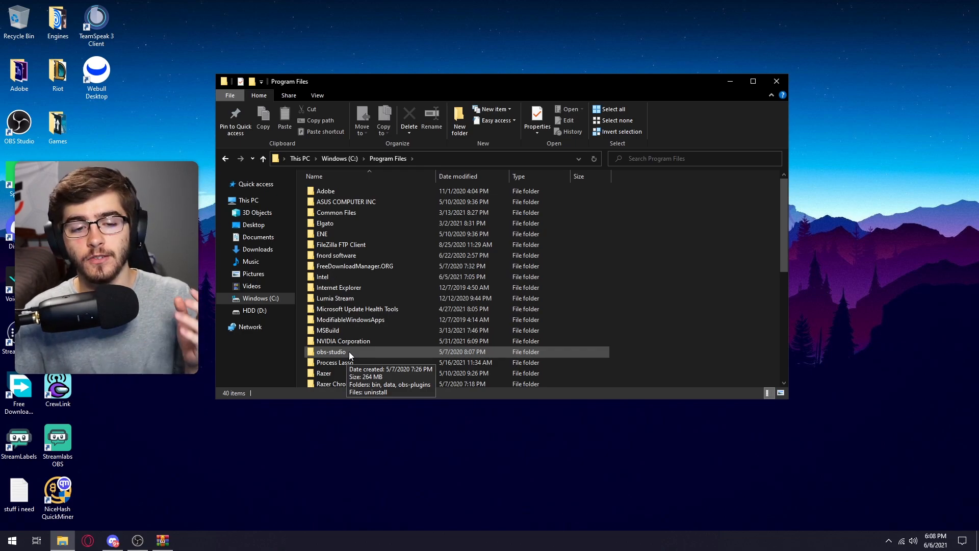
{"action": "double_click", "coordinate": [331, 352]}
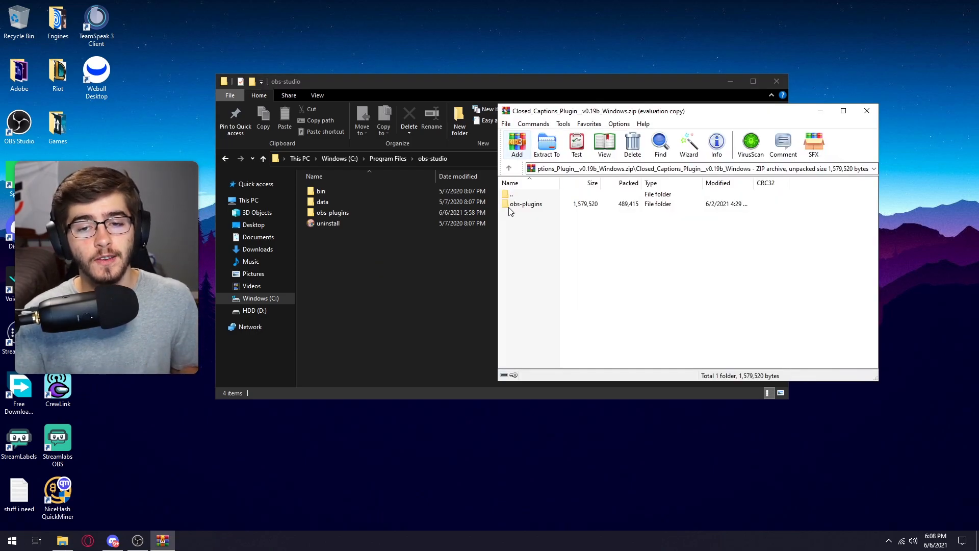
{"action": "mouse_move", "coordinate": [533, 209]}
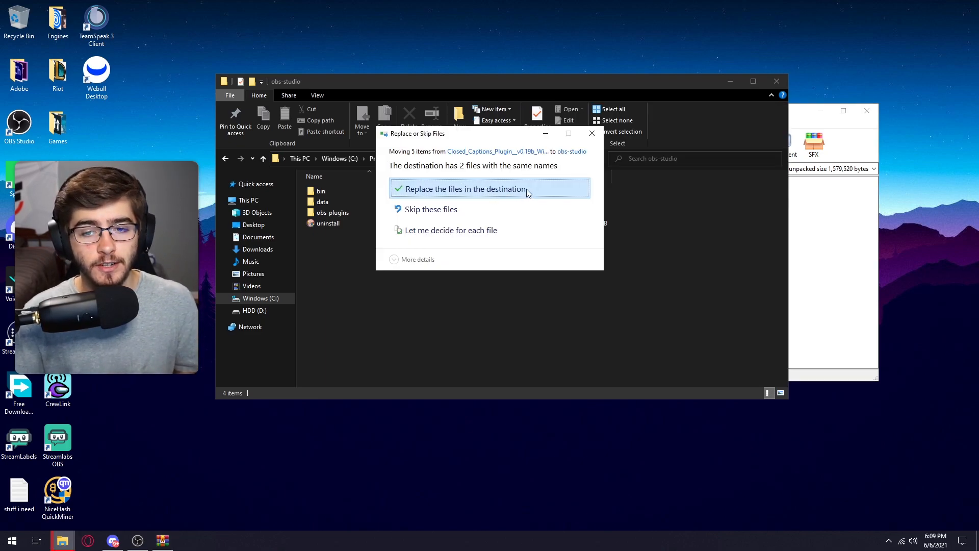
Drop obs-plugins there, replacing existing files with administrator permission.
{"action": "left_click", "coordinate": [463, 188]}
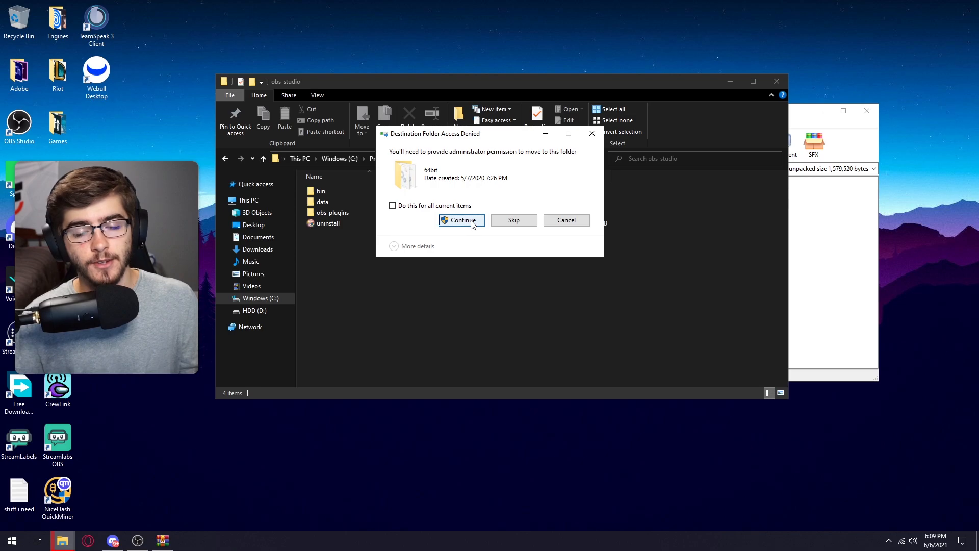
{"action": "left_click", "coordinate": [461, 220]}
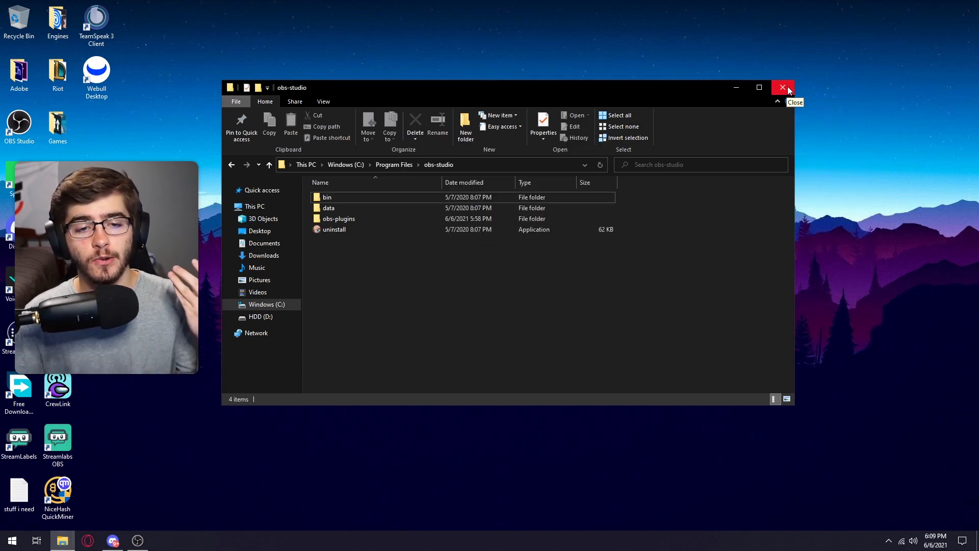
Close the folder window and open Tools > Cloud Closed Captions in OBS.
{"action": "left_click", "coordinate": [782, 87]}
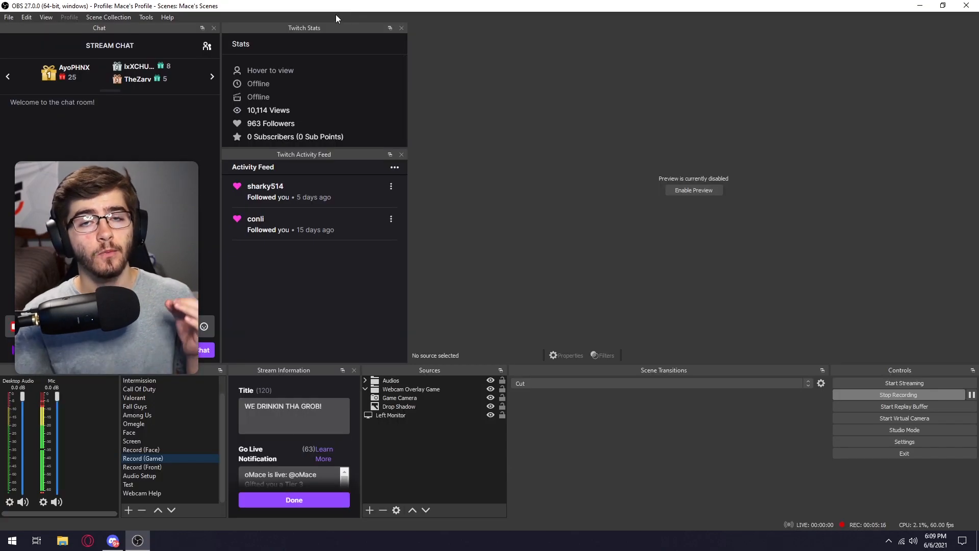
{"action": "left_click", "coordinate": [146, 17]}
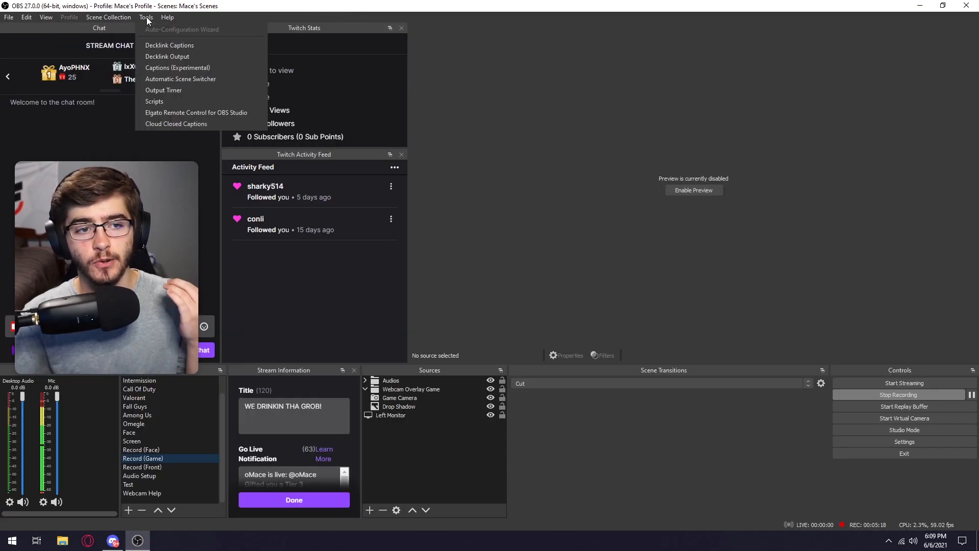
{"action": "mouse_move", "coordinate": [175, 123]}
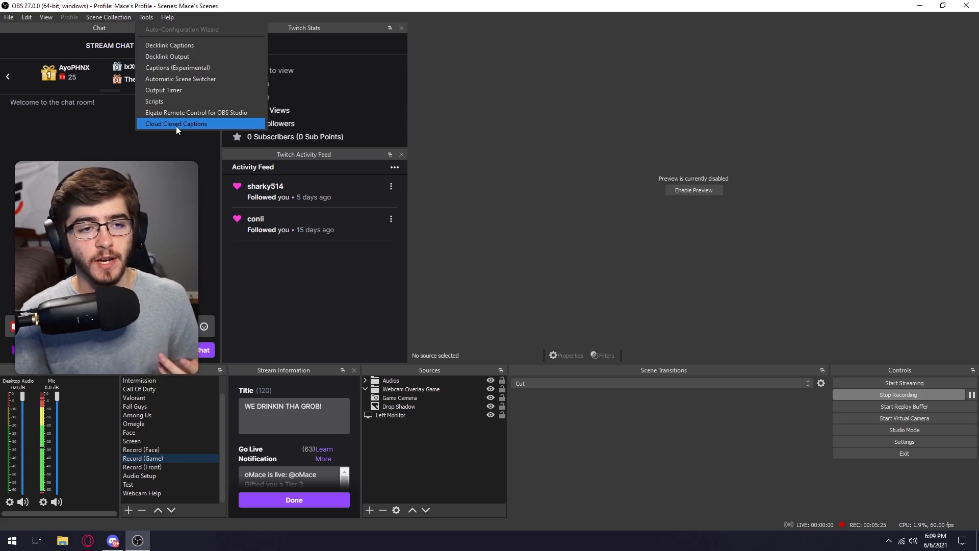
{"action": "left_click", "coordinate": [176, 123]}
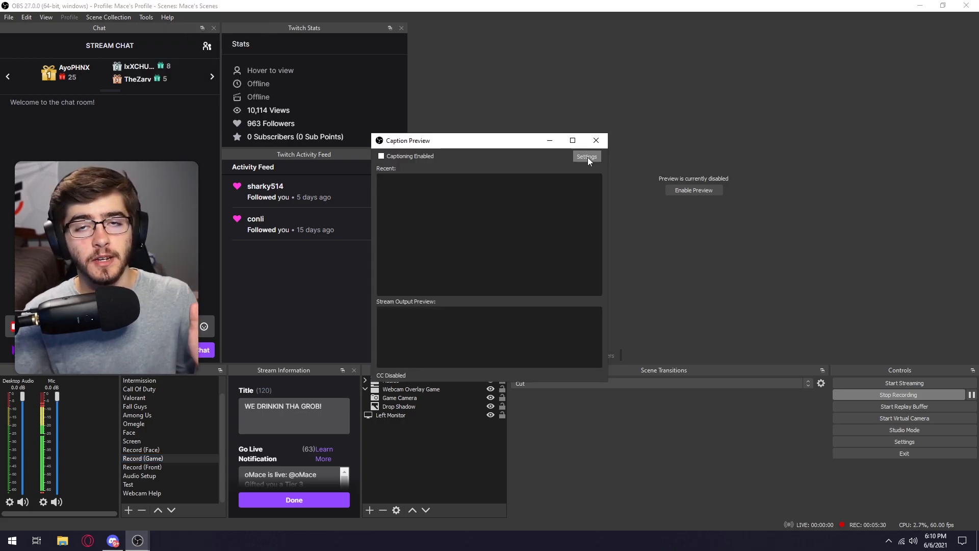
Enable captioning in Caption Preview settings with Mic as the caption source.
{"action": "left_click", "coordinate": [585, 156]}
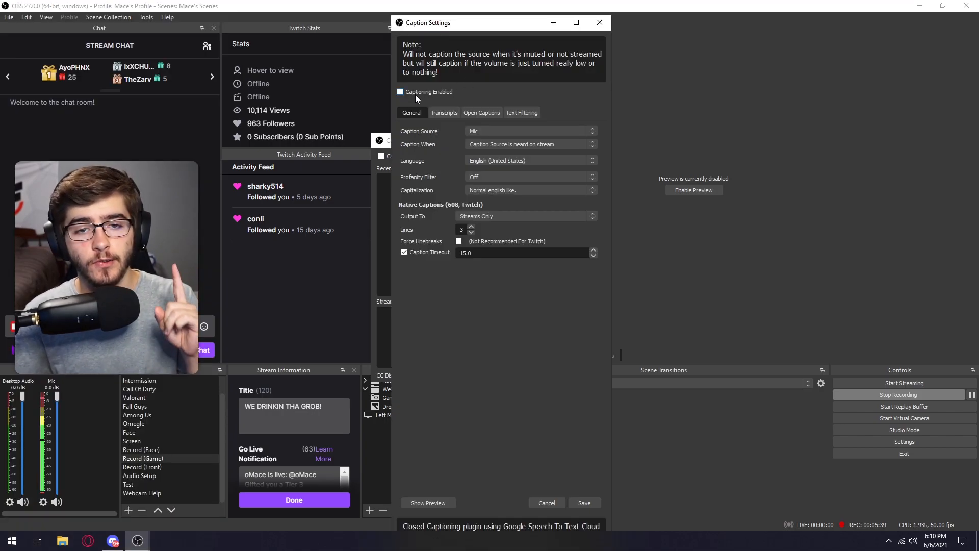
{"action": "left_click", "coordinate": [399, 92]}
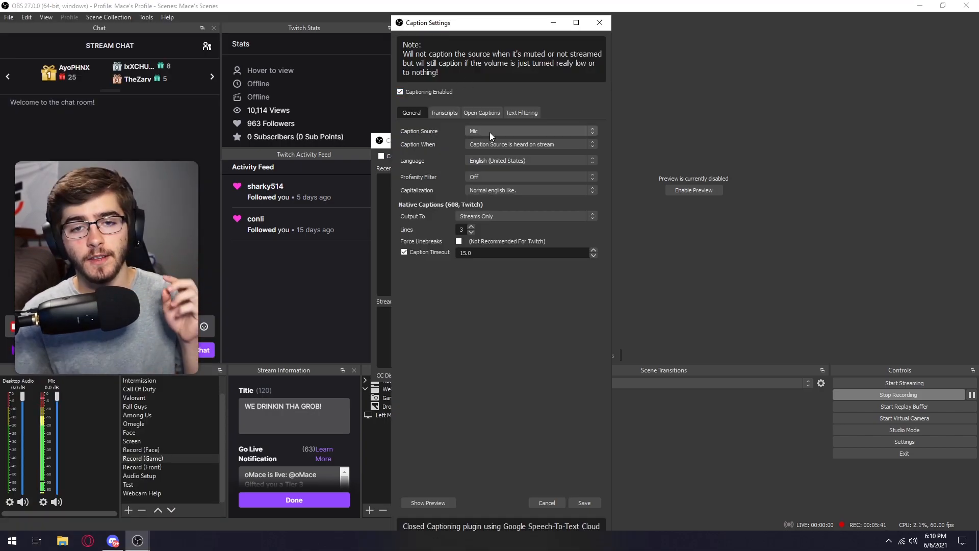
{"action": "left_click", "coordinate": [527, 130]}
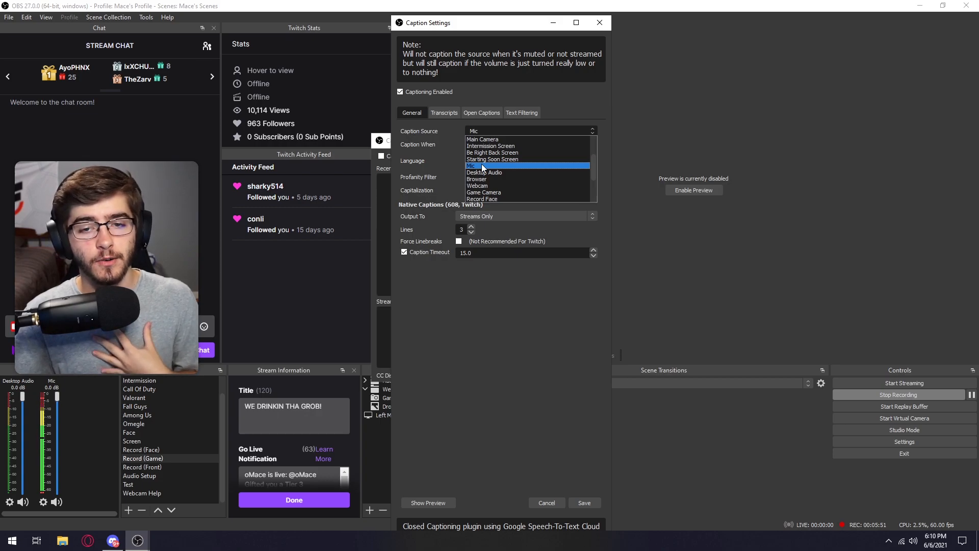
{"action": "left_click", "coordinate": [480, 166]}
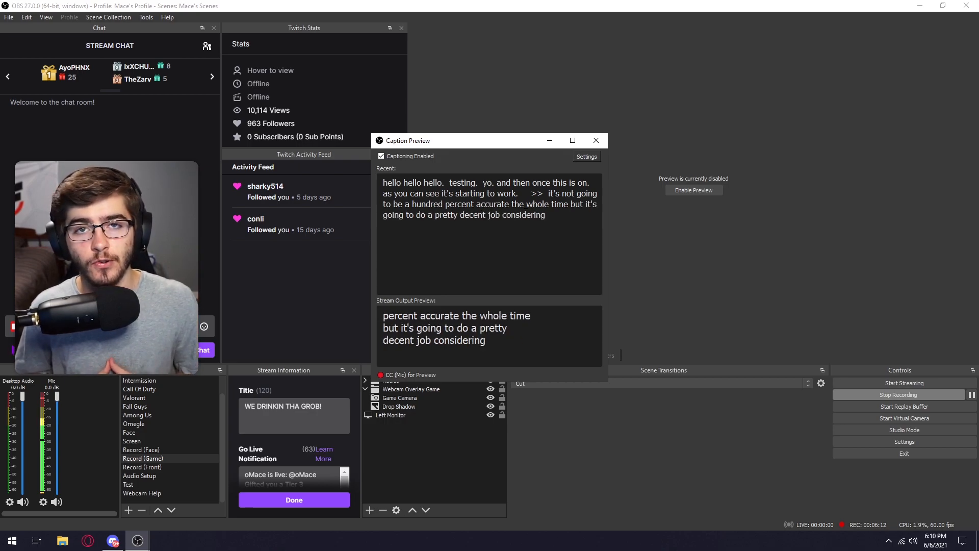
{"action": "left_click", "coordinate": [595, 140]}
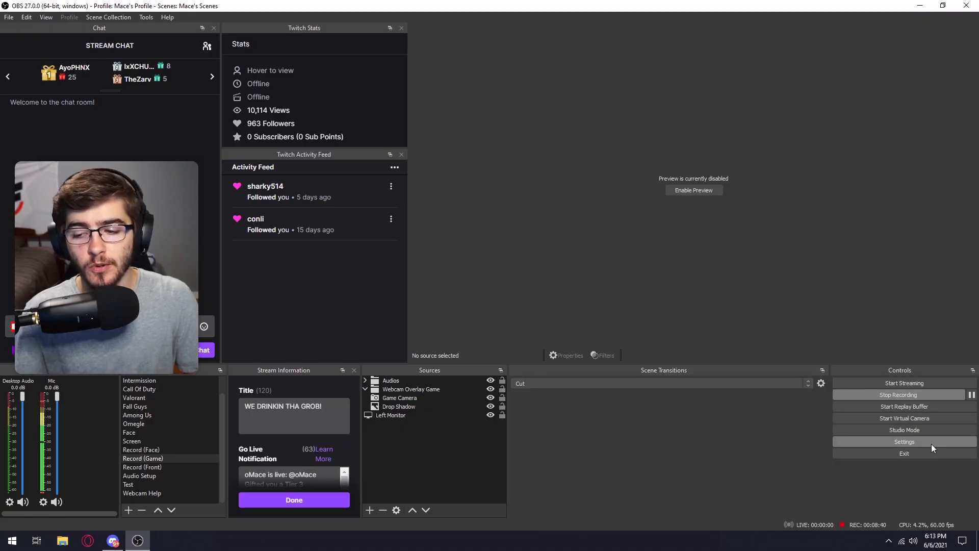
In Stream settings, set Twitch Chat Add-Ons to BetterTTV and FrankerFaceZ.
{"action": "left_click", "coordinate": [904, 442]}
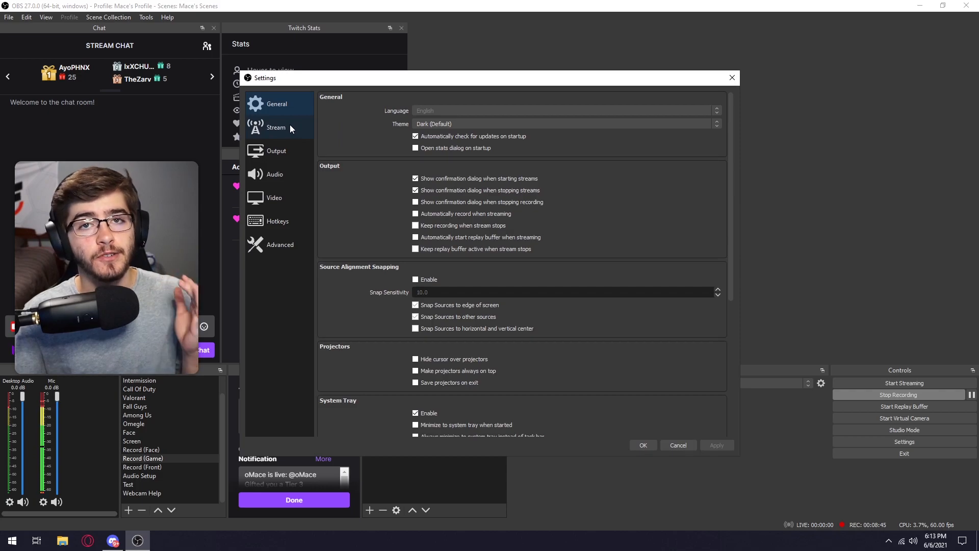
{"action": "left_click", "coordinate": [276, 127]}
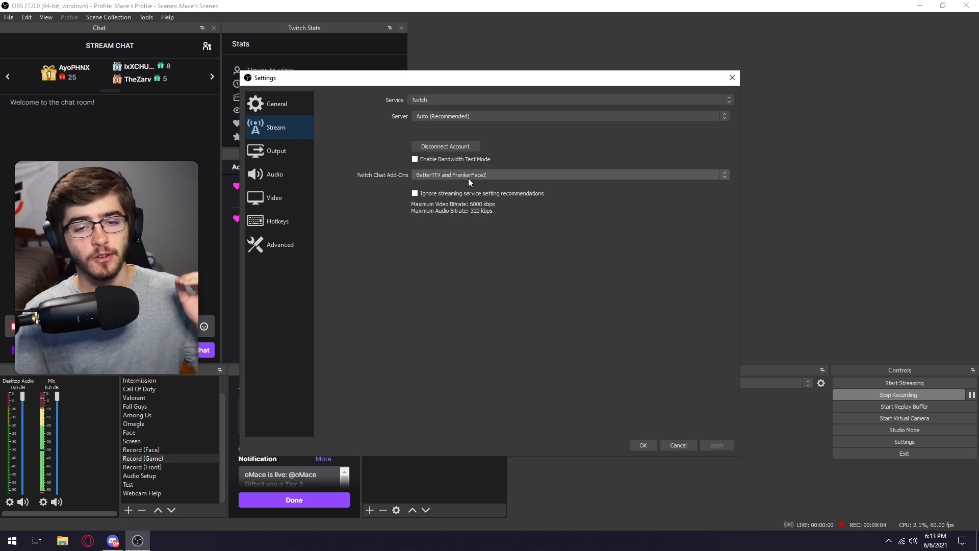
{"action": "left_click", "coordinate": [567, 174]}
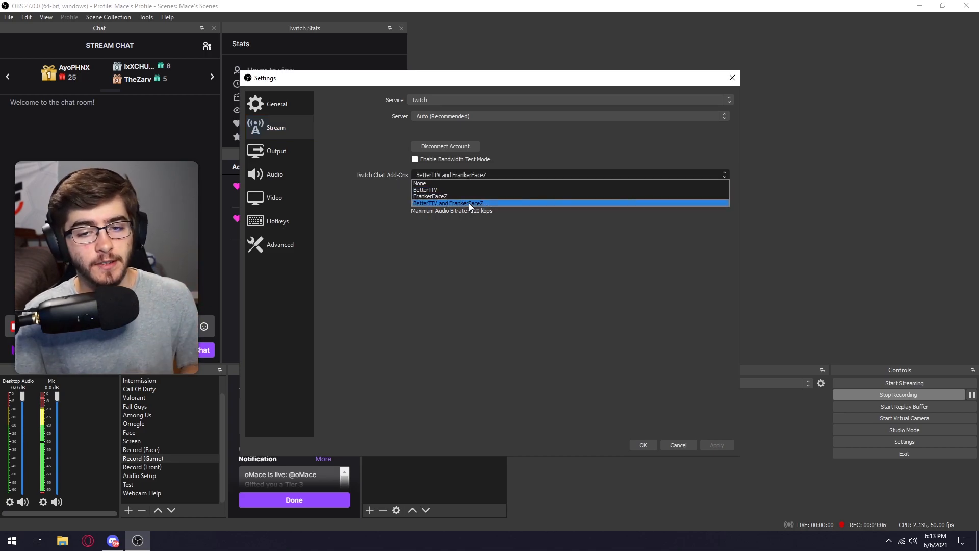
{"action": "left_click", "coordinate": [448, 203]}
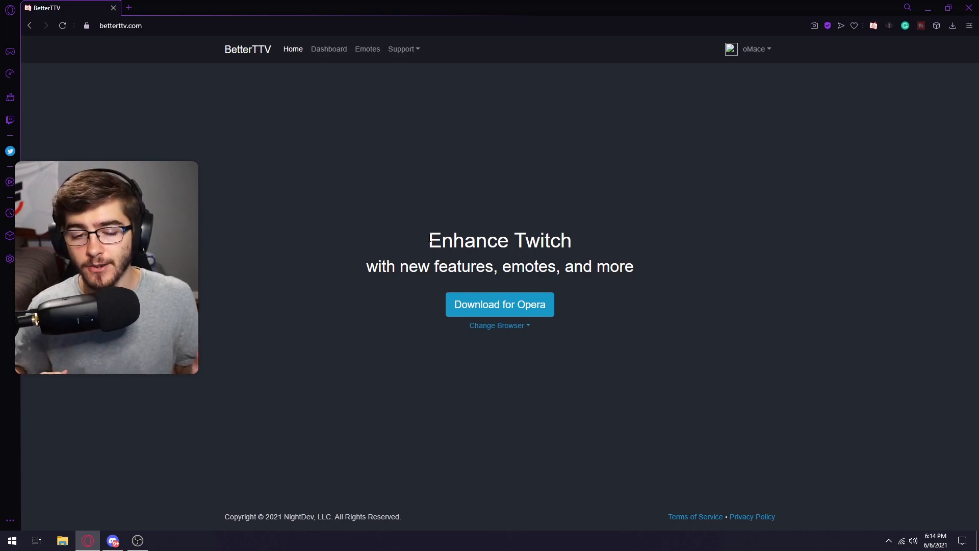
{"action": "mouse_move", "coordinate": [367, 49]}
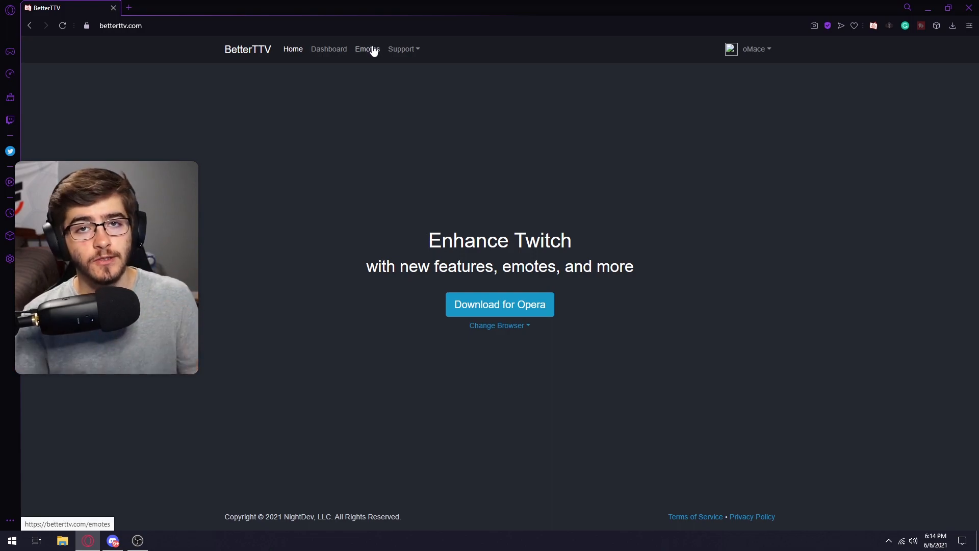
Browse BetterTTV's top emotes to monkaS and remove it from the channel.
{"action": "left_click", "coordinate": [367, 49]}
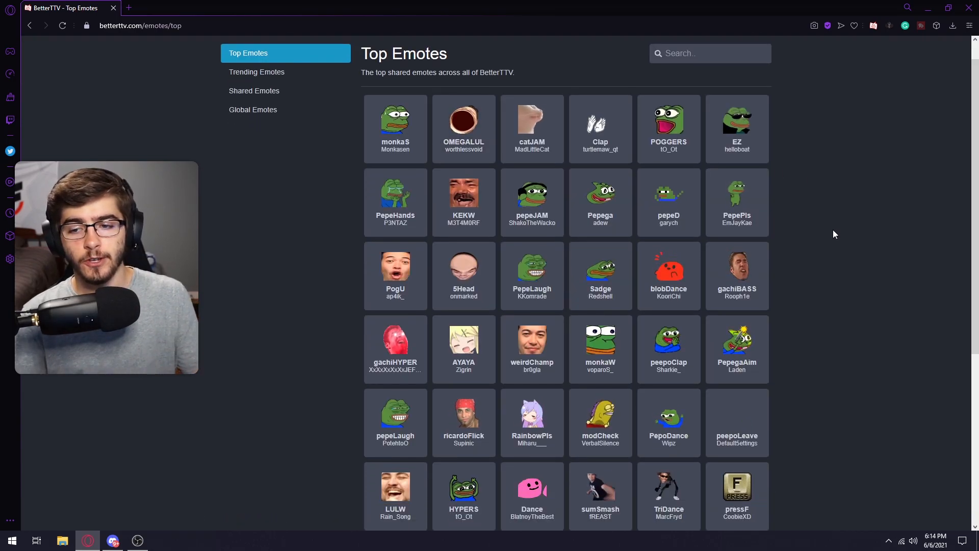
{"action": "scroll", "scroll_direction": "down", "scroll_amount": 3}
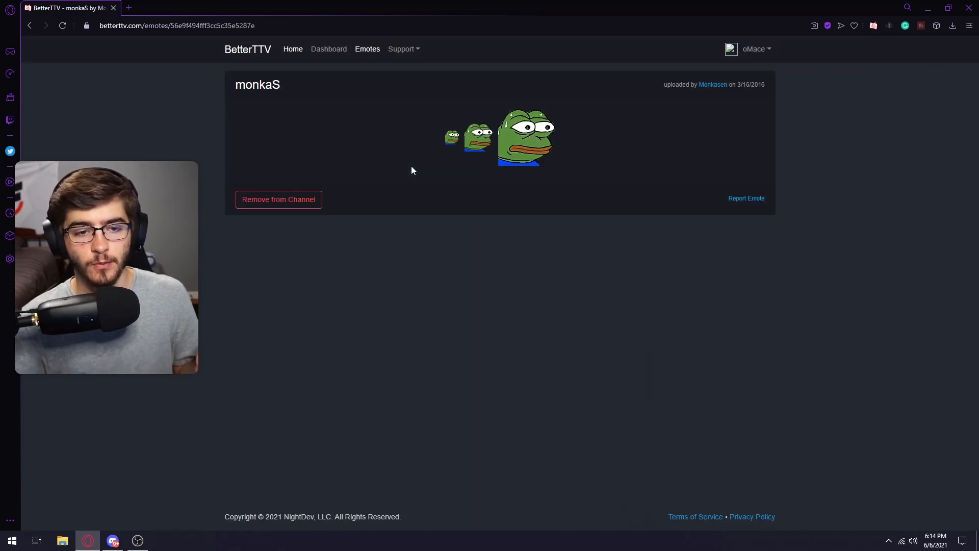
{"action": "left_click", "coordinate": [279, 199]}
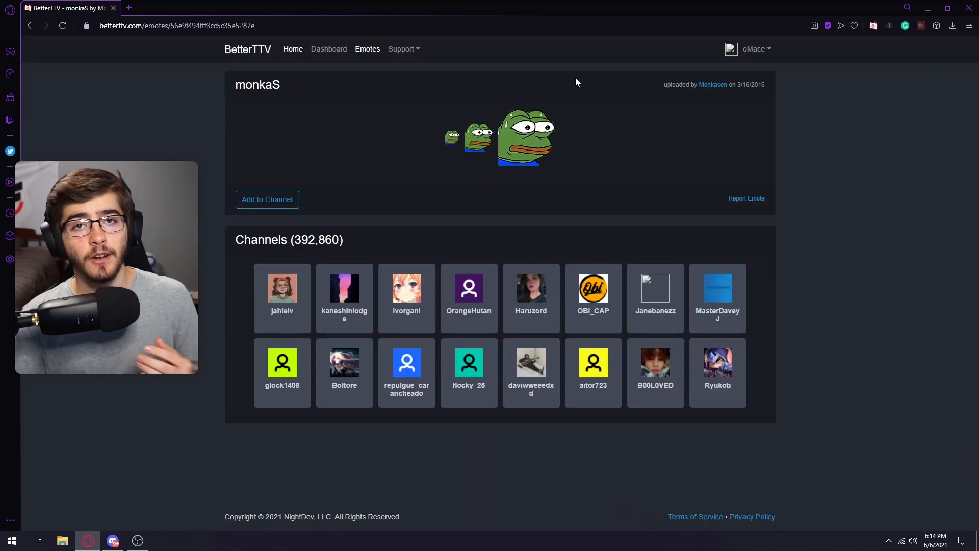
{"action": "left_click", "coordinate": [266, 199]}
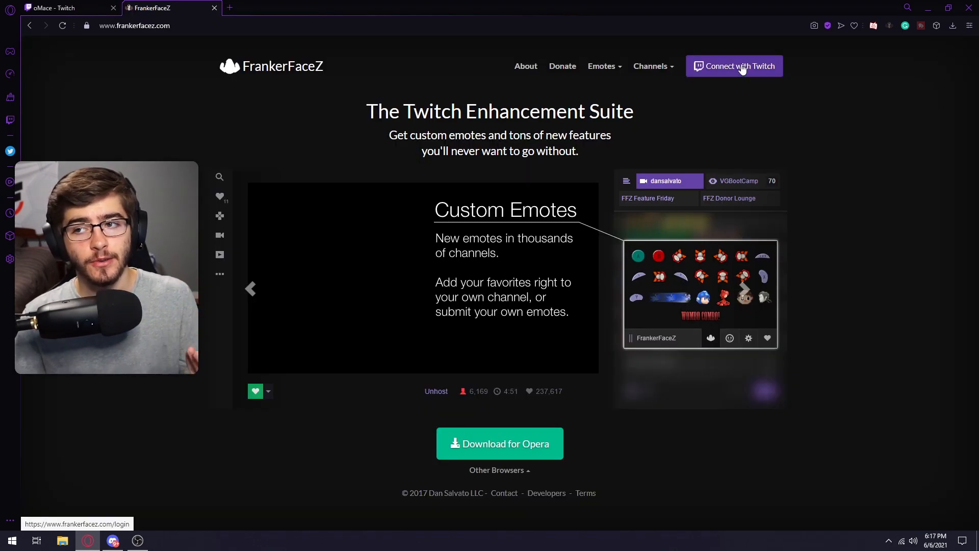
{"action": "mouse_move", "coordinate": [667, 370]}
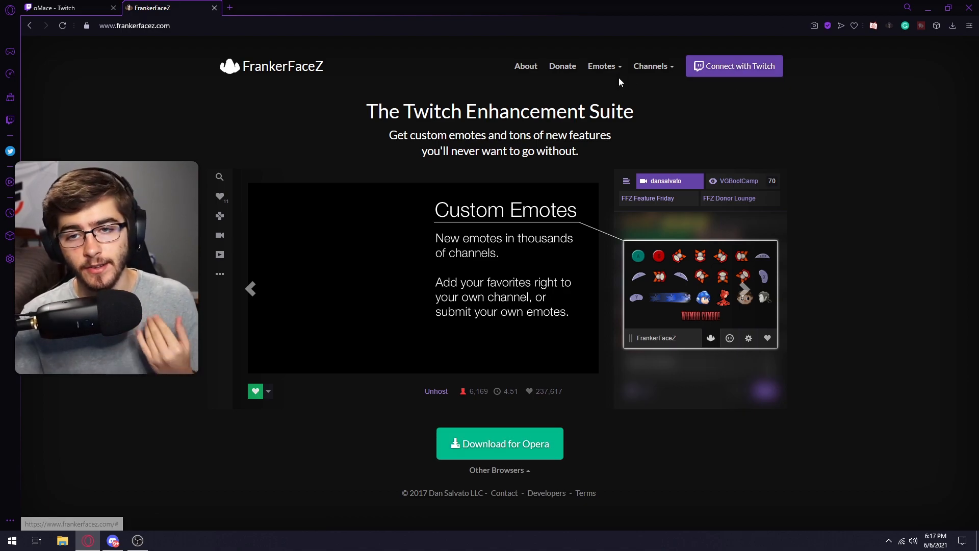
Connect FrankerFaceZ with Twitch, authorize it, browse the emote library and return to the channel.
{"action": "left_click", "coordinate": [733, 66]}
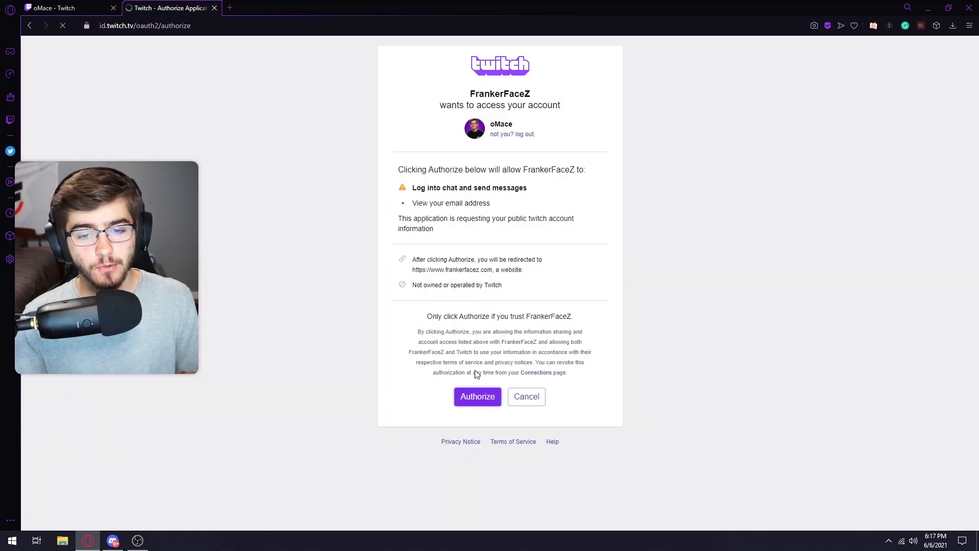
{"action": "left_click", "coordinate": [477, 397]}
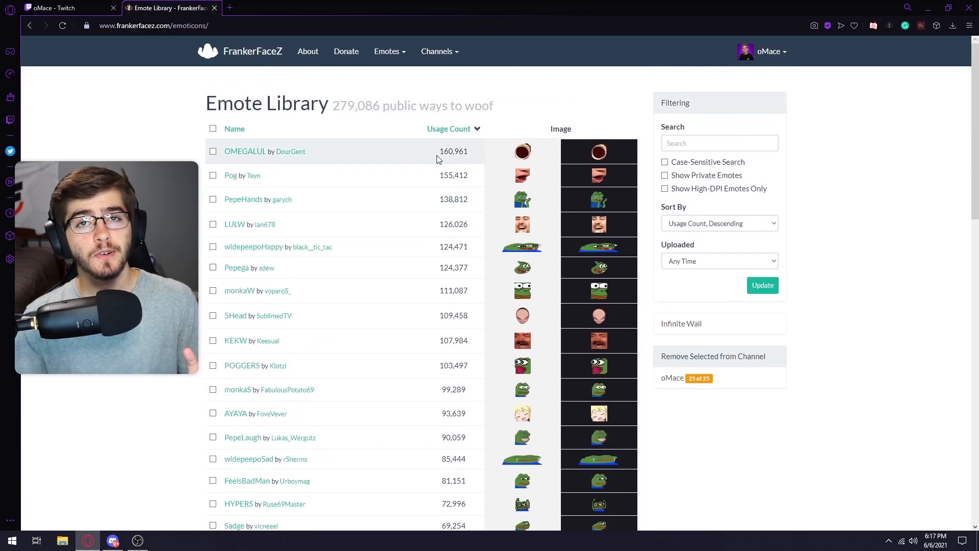
{"action": "scroll", "scroll_direction": "down", "scroll_amount": 3}
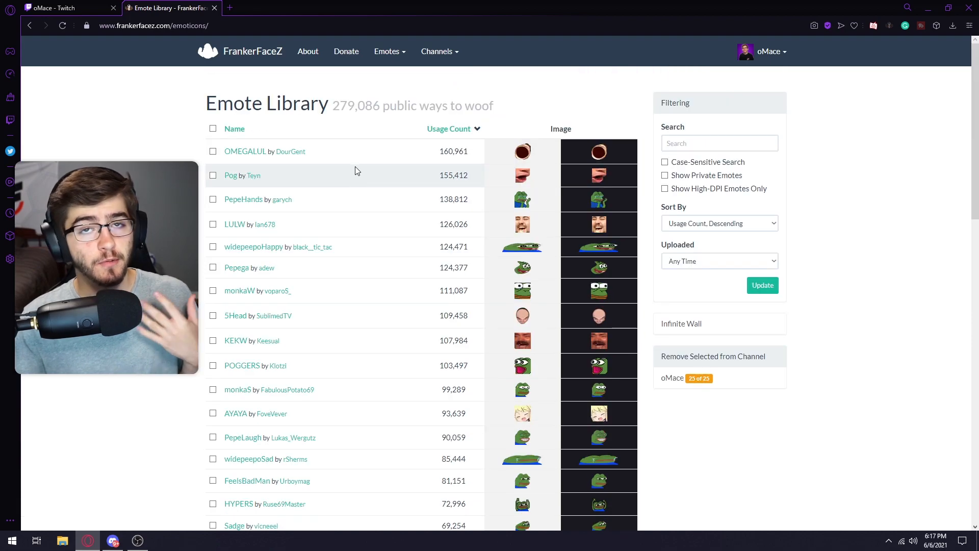
{"action": "scroll", "scroll_direction": "down", "scroll_amount": 3}
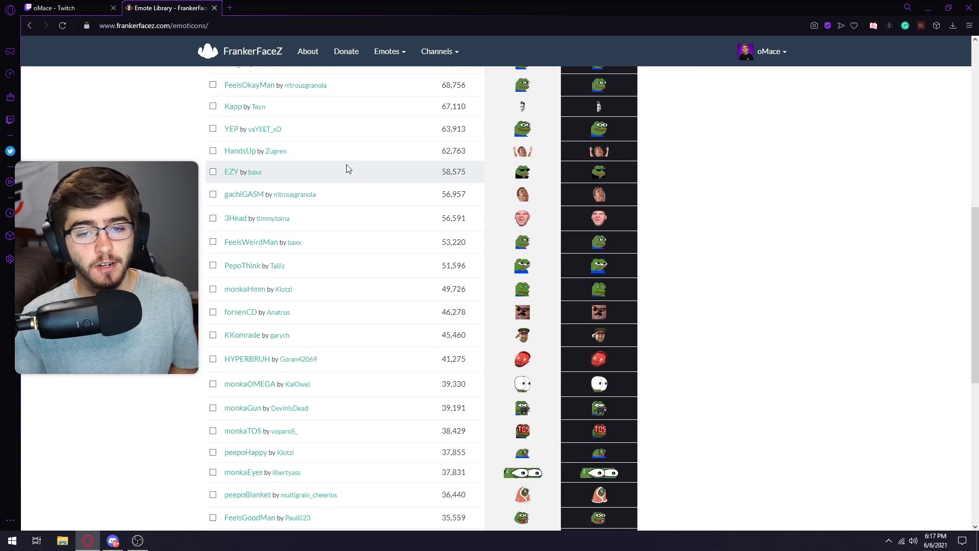
{"action": "left_click", "coordinate": [53, 8]}
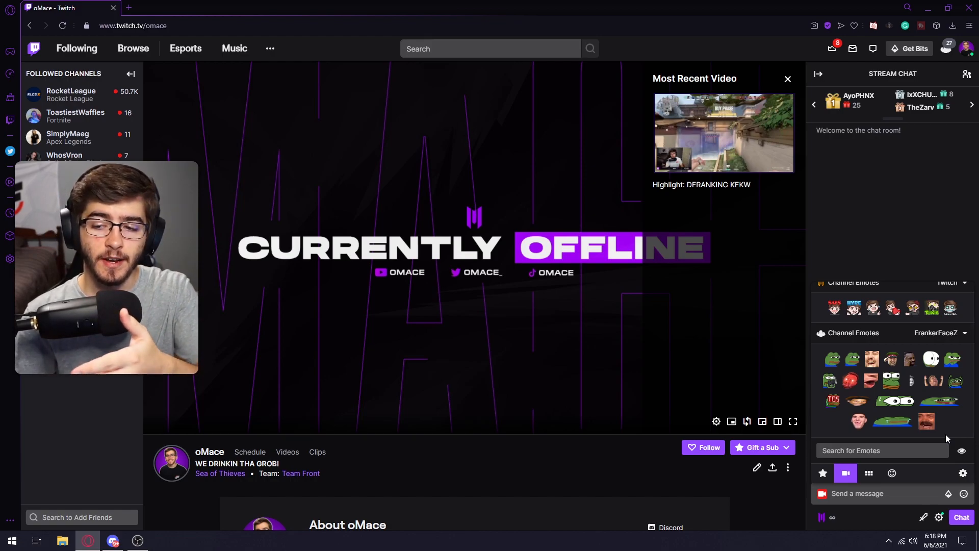
{"action": "mouse_move", "coordinate": [870, 380]}
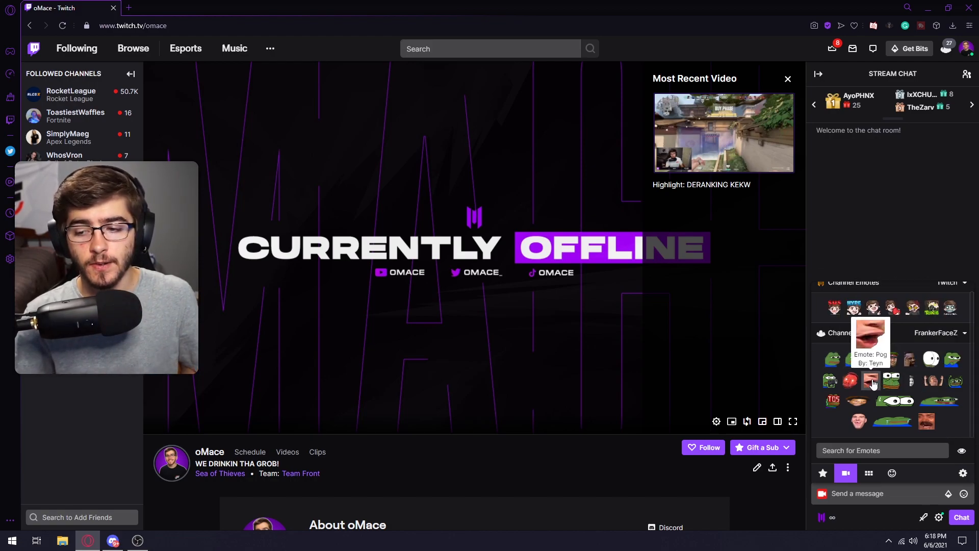
Show the FrankerFaceZ channel emotes in the Twitch chat emote picker.
{"action": "left_click", "coordinate": [869, 380]}
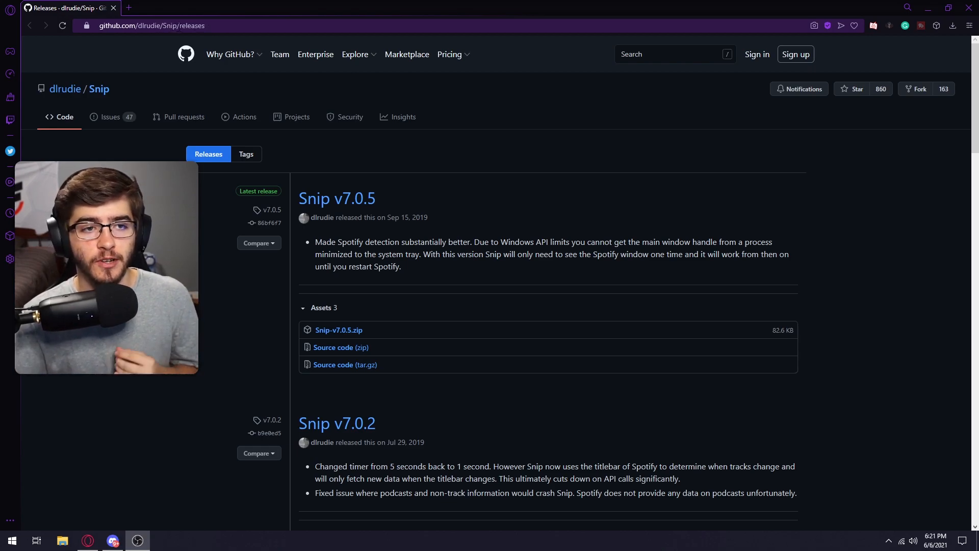
{"action": "mouse_move", "coordinate": [338, 329]}
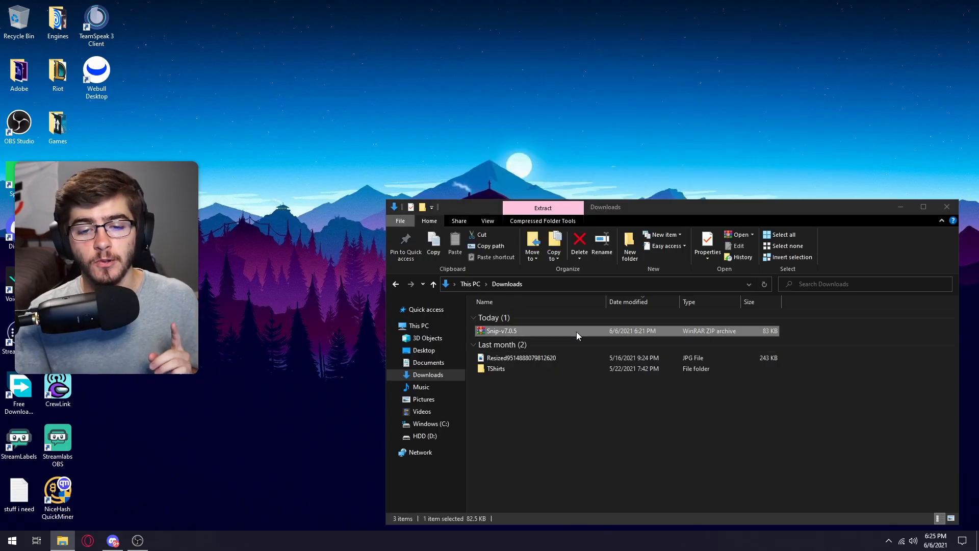
Extract the Snip folder from Snip-v7.0.5.zip into Downloads and open it.
{"action": "double_click", "coordinate": [500, 330]}
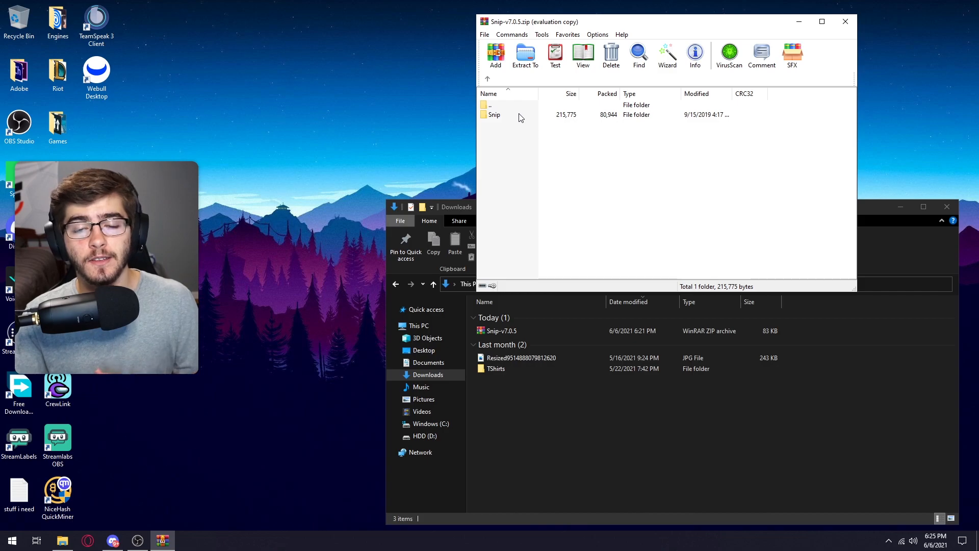
{"action": "left_click", "coordinate": [494, 114]}
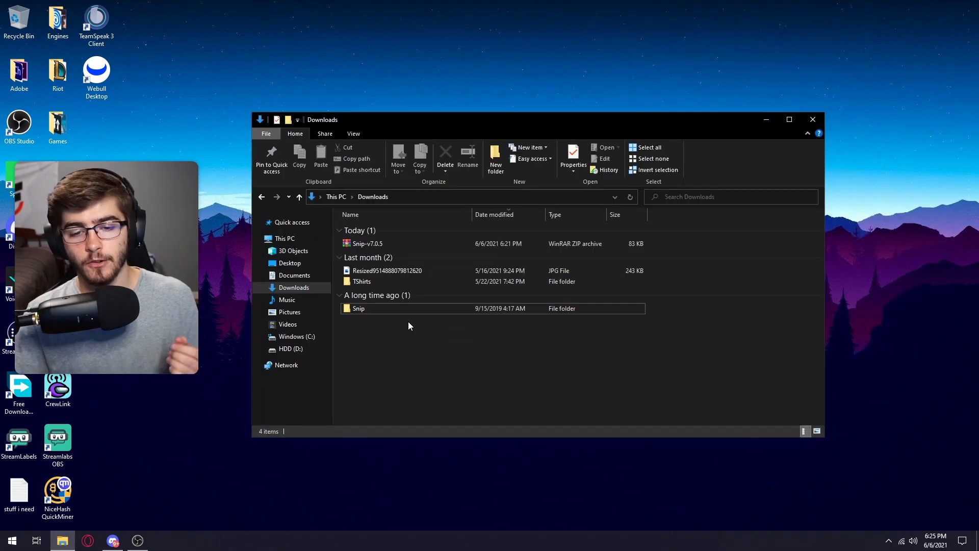
{"action": "double_click", "coordinate": [358, 308]}
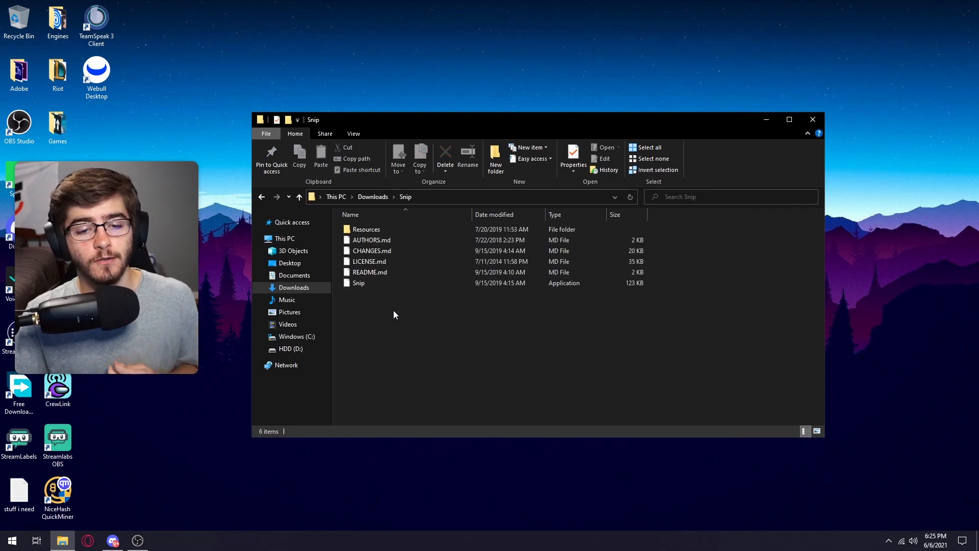
{"action": "mouse_move", "coordinate": [359, 283]}
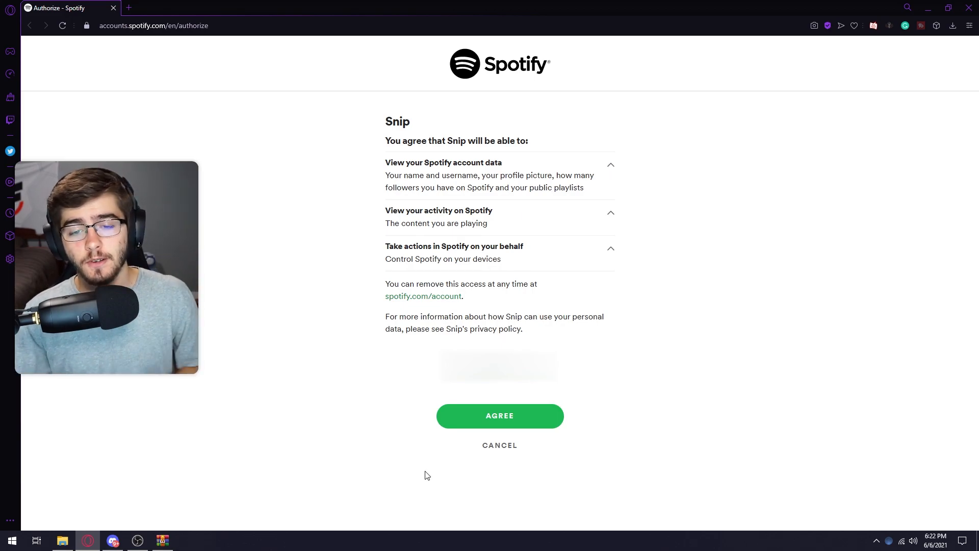
Agree to let Snip read your Spotify account data and playback activity.
{"action": "left_click", "coordinate": [500, 415]}
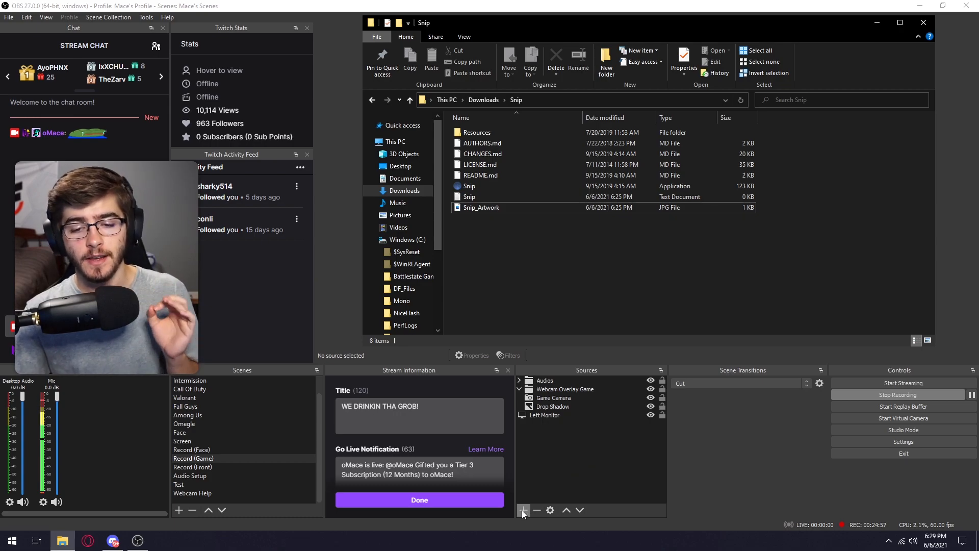
Add an Image source named Spotify pointing at Snip_Artwork in Downloads > Snip.
{"action": "left_click", "coordinate": [523, 510]}
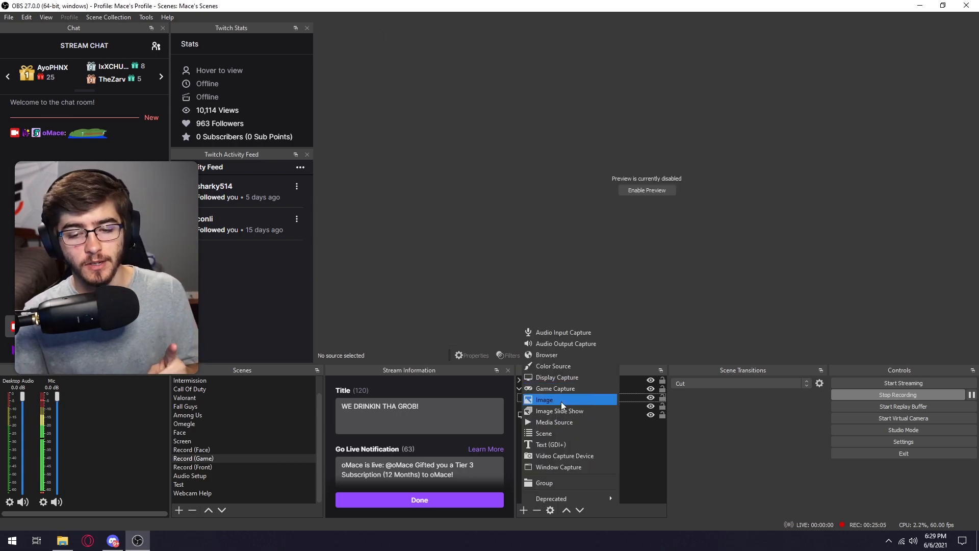
{"action": "left_click", "coordinate": [545, 399]}
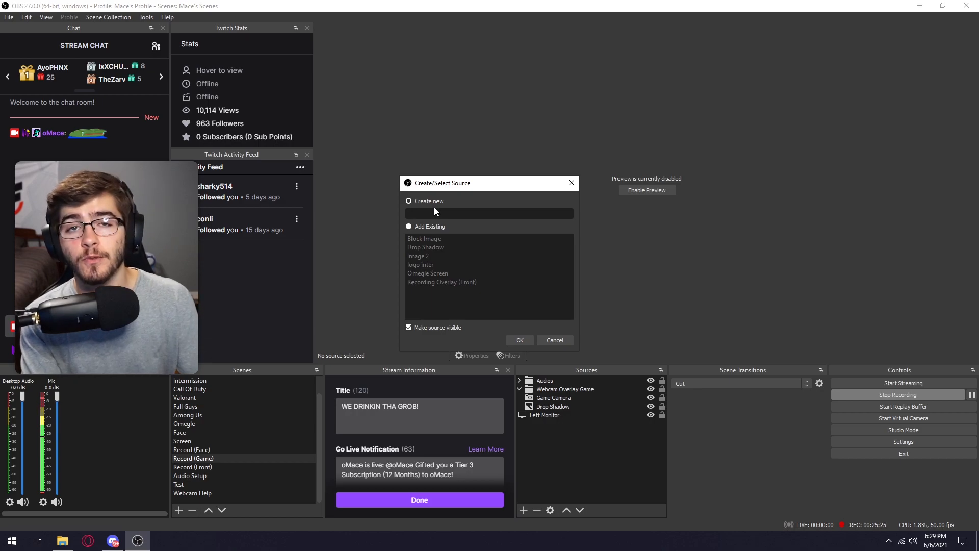
{"action": "type", "text": "s"}
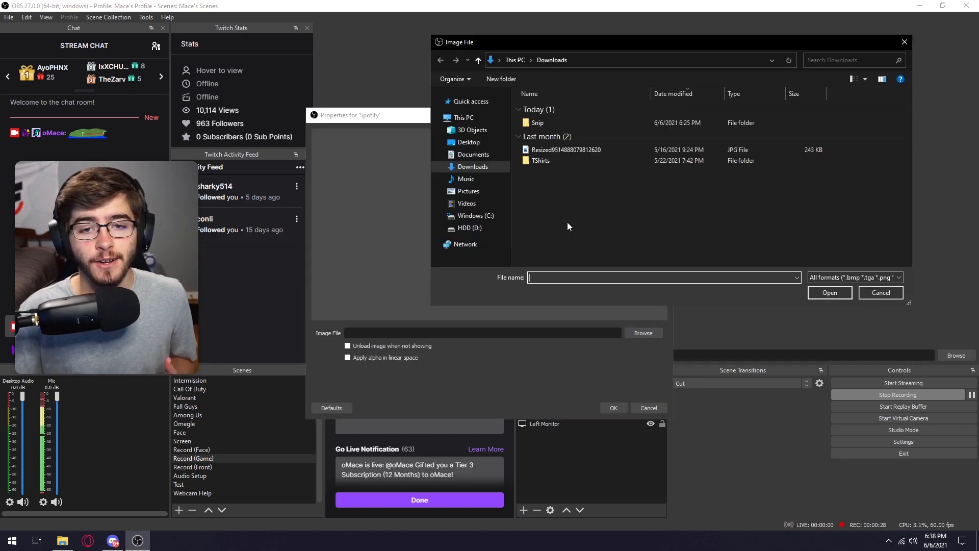
{"action": "left_click", "coordinate": [536, 122]}
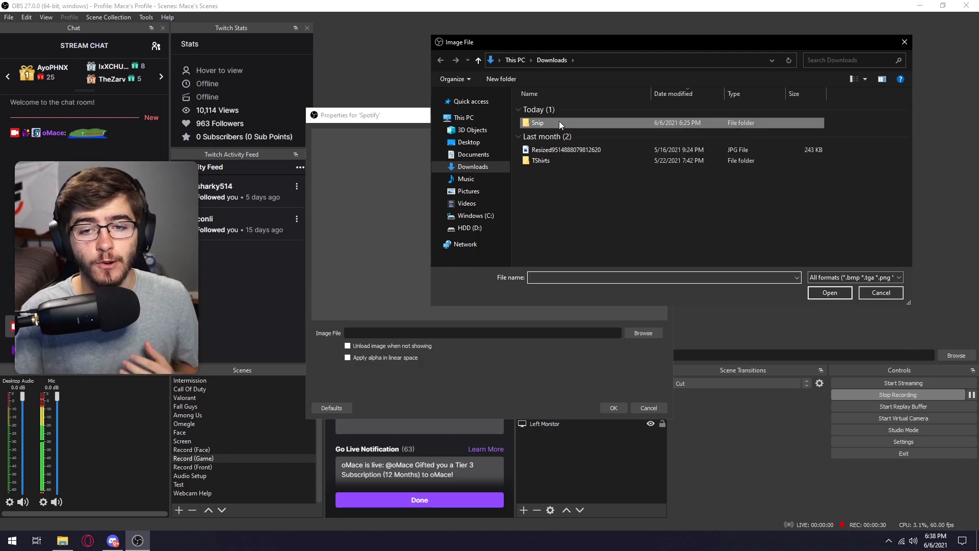
{"action": "double_click", "coordinate": [537, 123]}
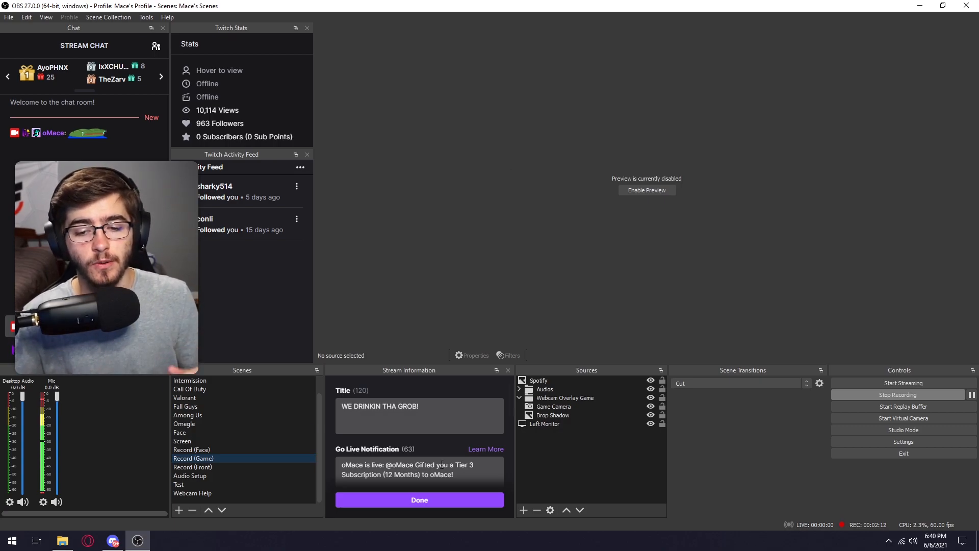
Add a Text (GDI+) source Spotify Text reading from Snip.txt in Downloads > Snip.
{"action": "left_click", "coordinate": [523, 510]}
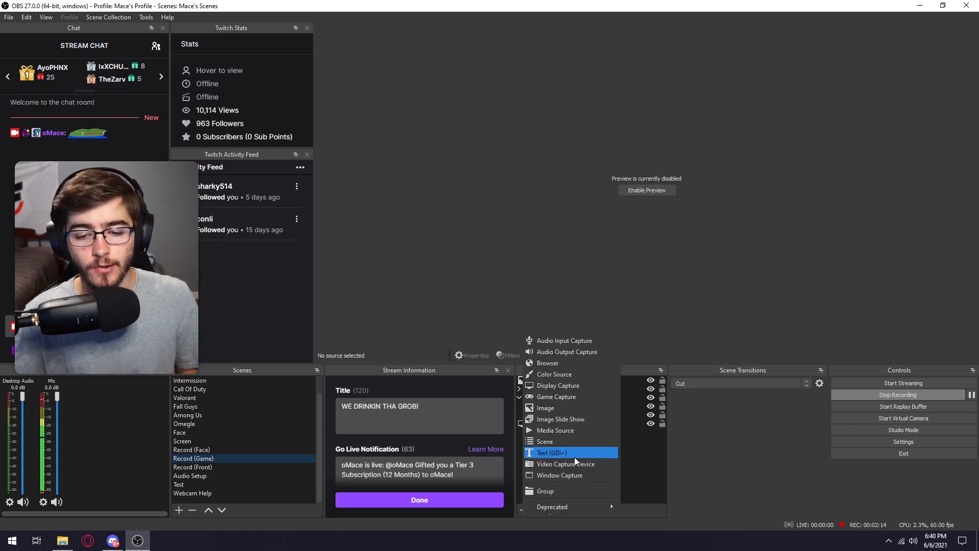
{"action": "left_click", "coordinate": [549, 452]}
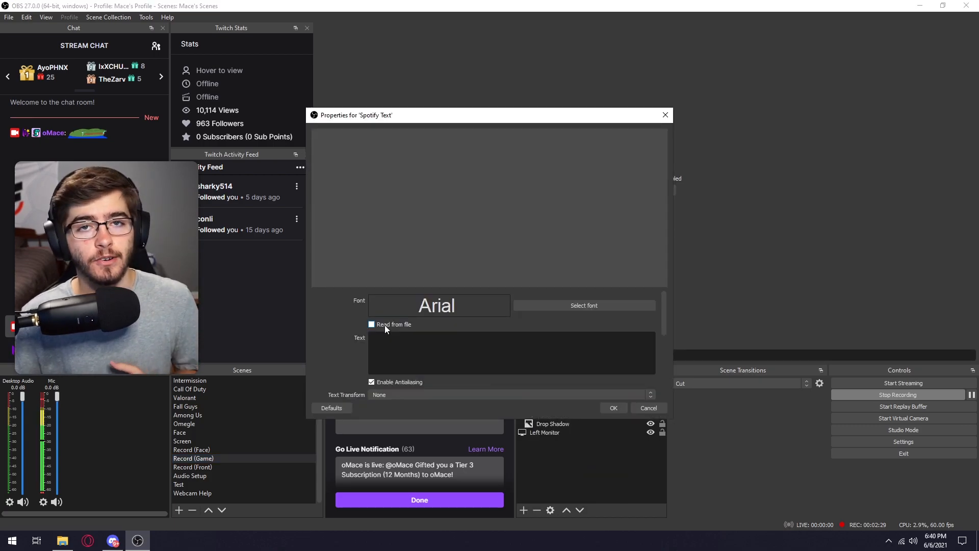
{"action": "left_click", "coordinate": [371, 325]}
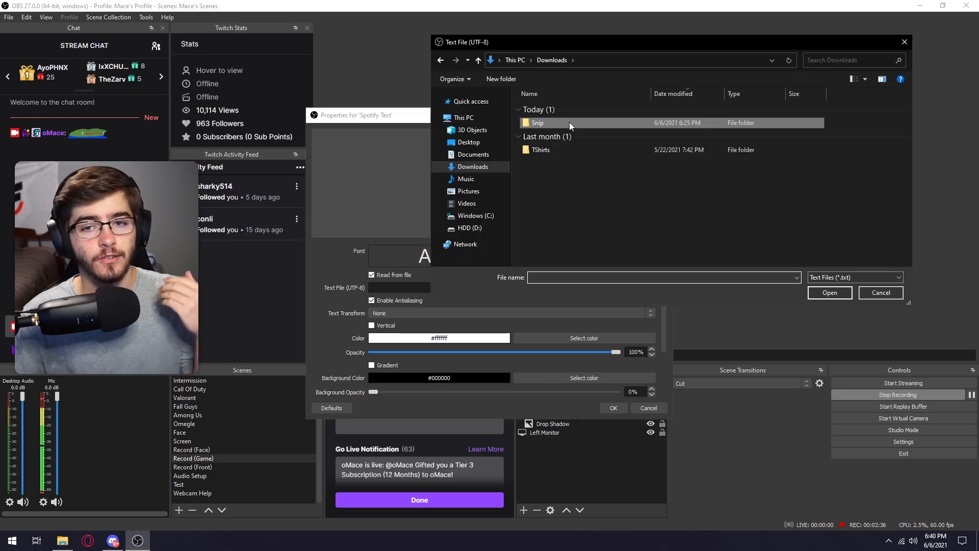
{"action": "double_click", "coordinate": [537, 122]}
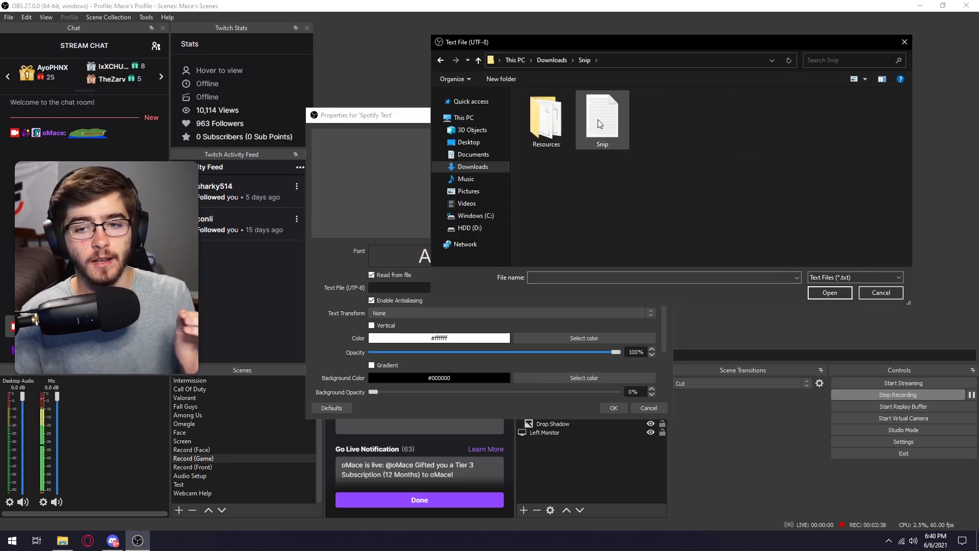
{"action": "mouse_move", "coordinate": [602, 115]}
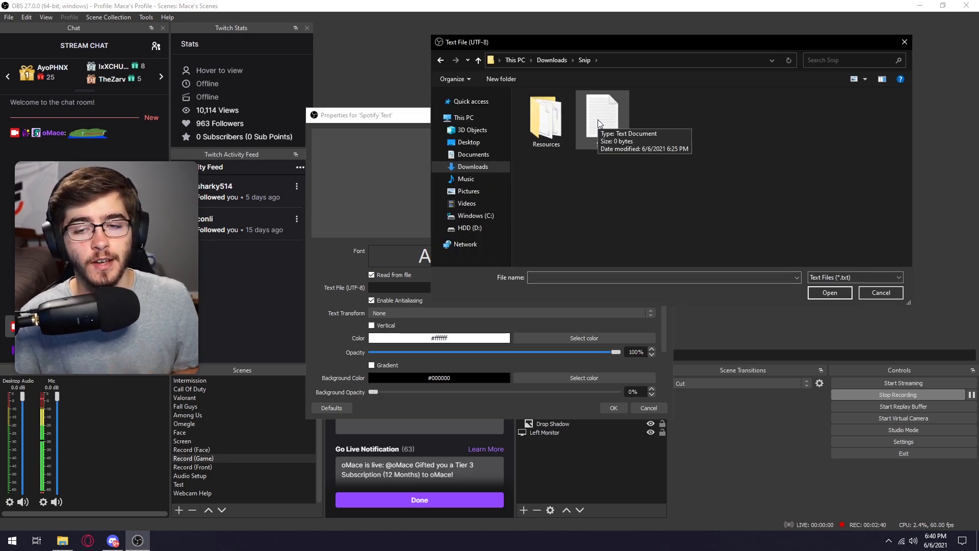
{"action": "double_click", "coordinate": [601, 115]}
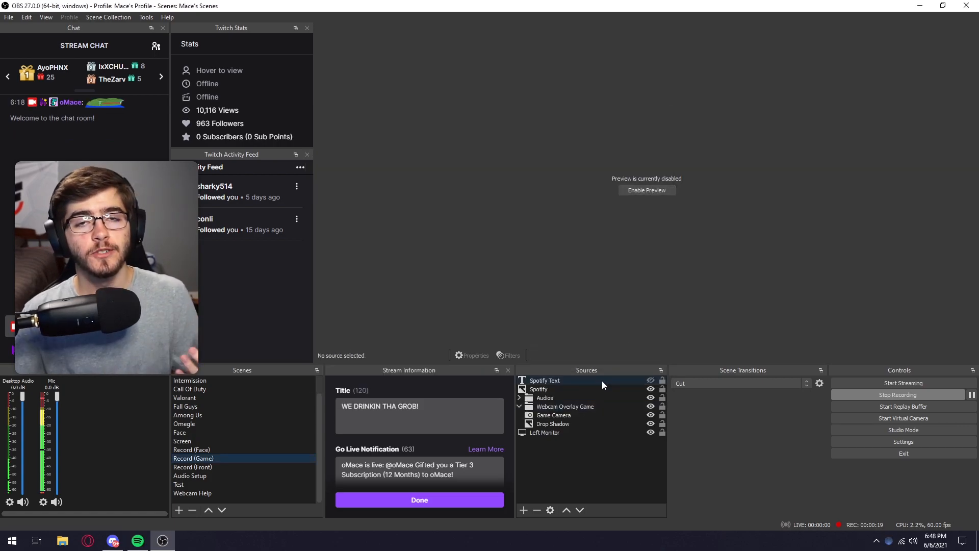
Choose a new font and style for the Spotify Text source in its Properties.
{"action": "left_click", "coordinate": [539, 389]}
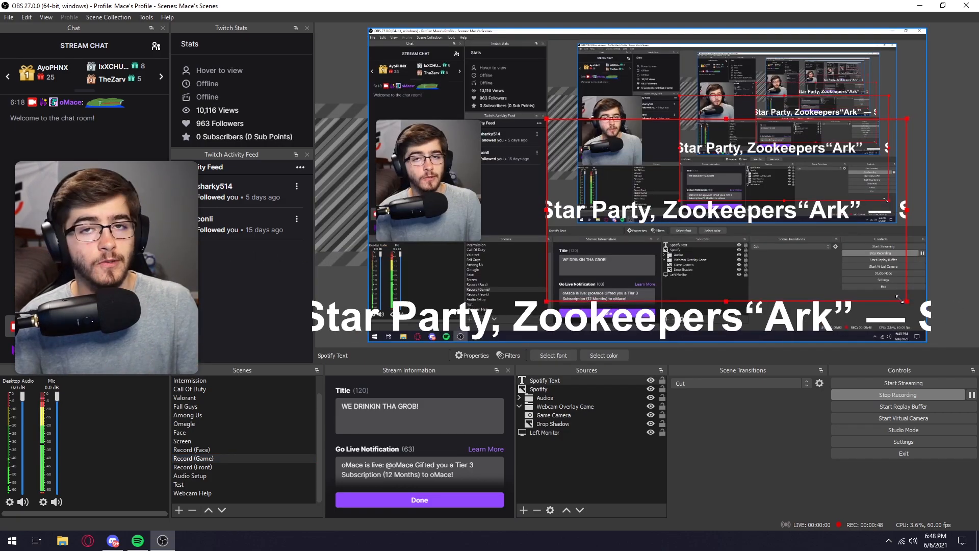
{"action": "left_click", "coordinate": [471, 355]}
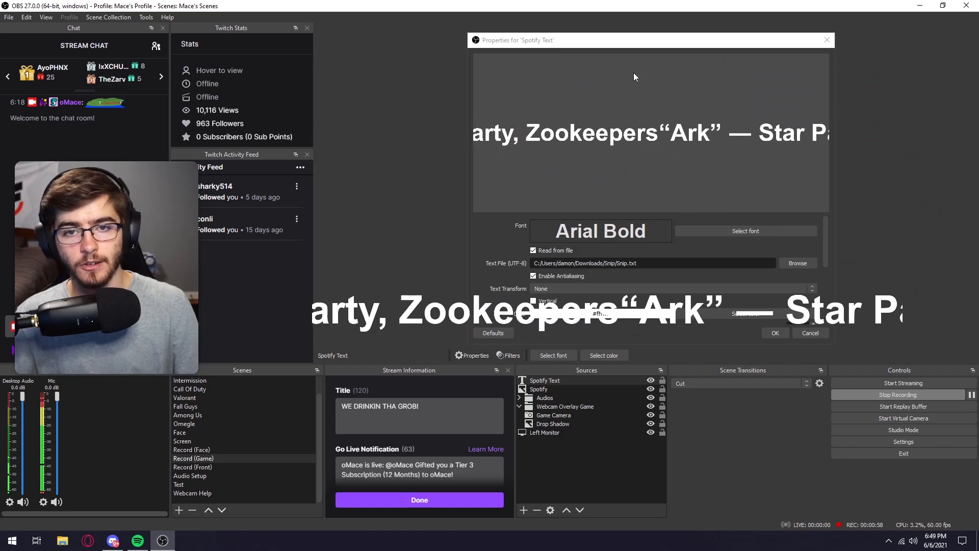
{"action": "left_click", "coordinate": [744, 230]}
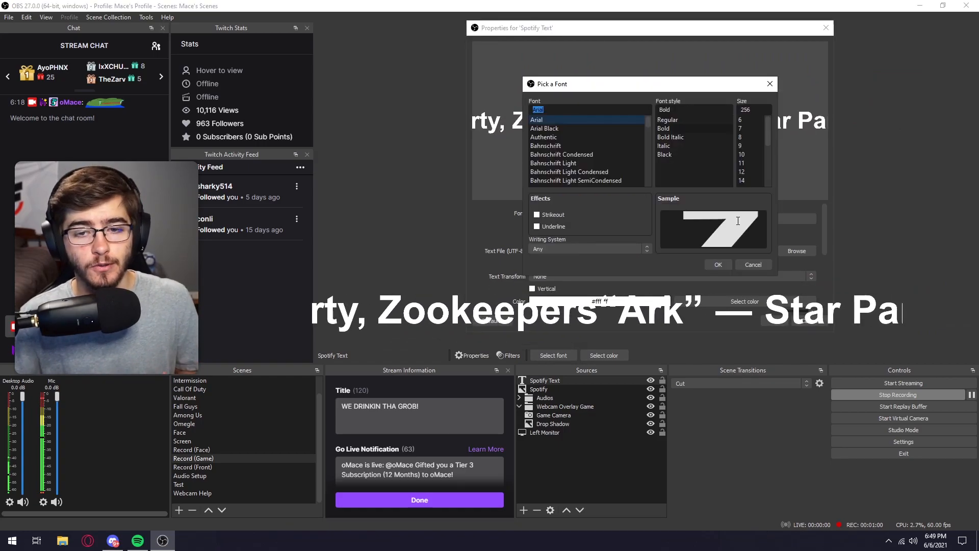
{"action": "left_click", "coordinate": [680, 119]}
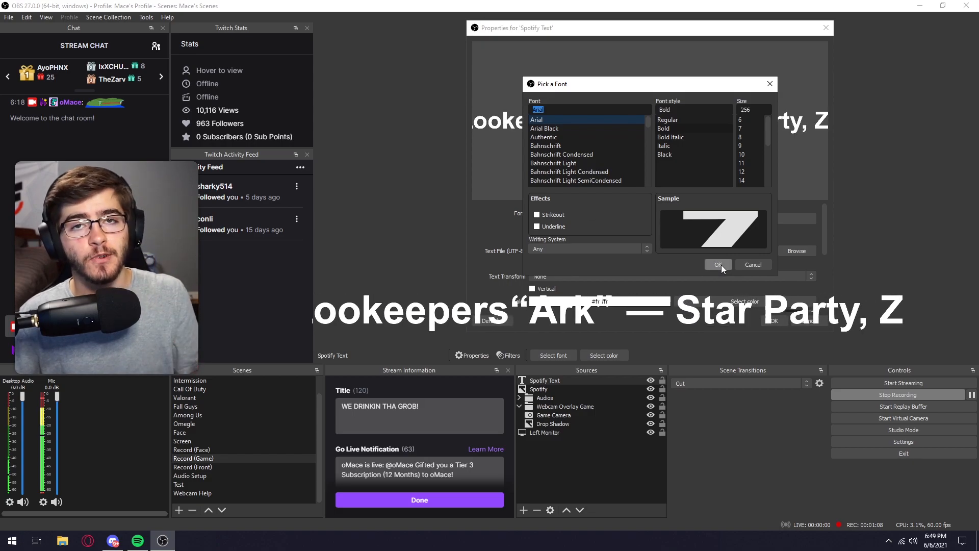
{"action": "left_click", "coordinate": [716, 264]}
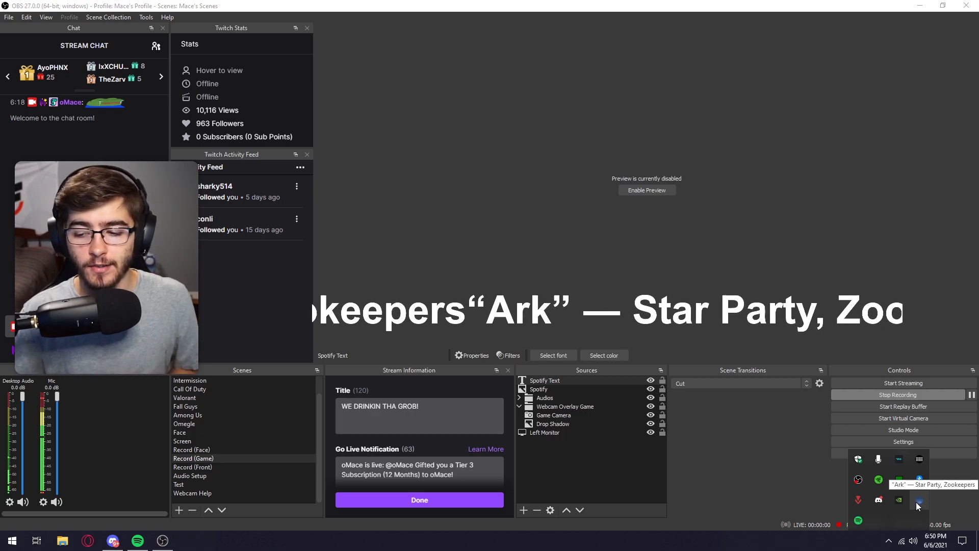
Show Snip's tray menu to reach Keep Spotify Album Artwork size choices.
{"action": "left_click", "coordinate": [918, 503]}
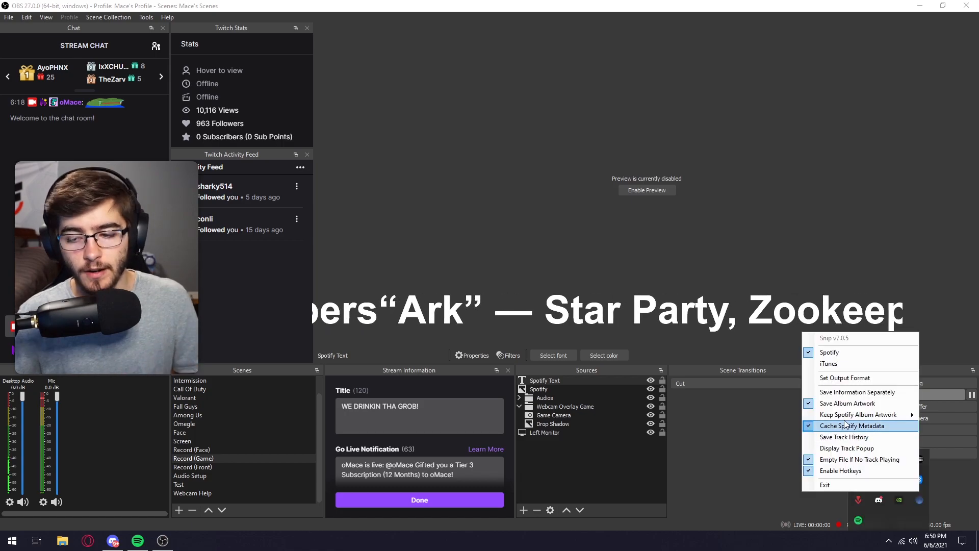
{"action": "mouse_move", "coordinate": [859, 414]}
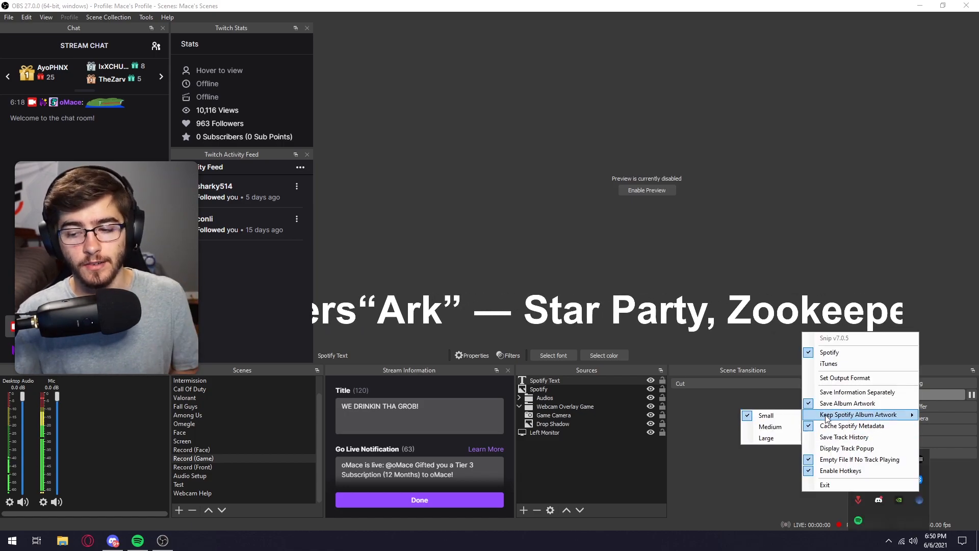
{"action": "mouse_move", "coordinate": [766, 437]}
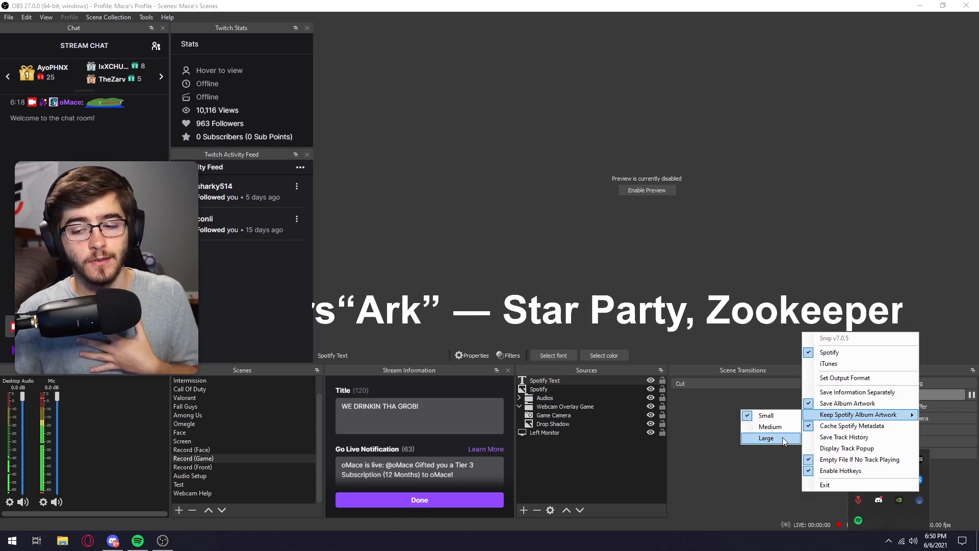